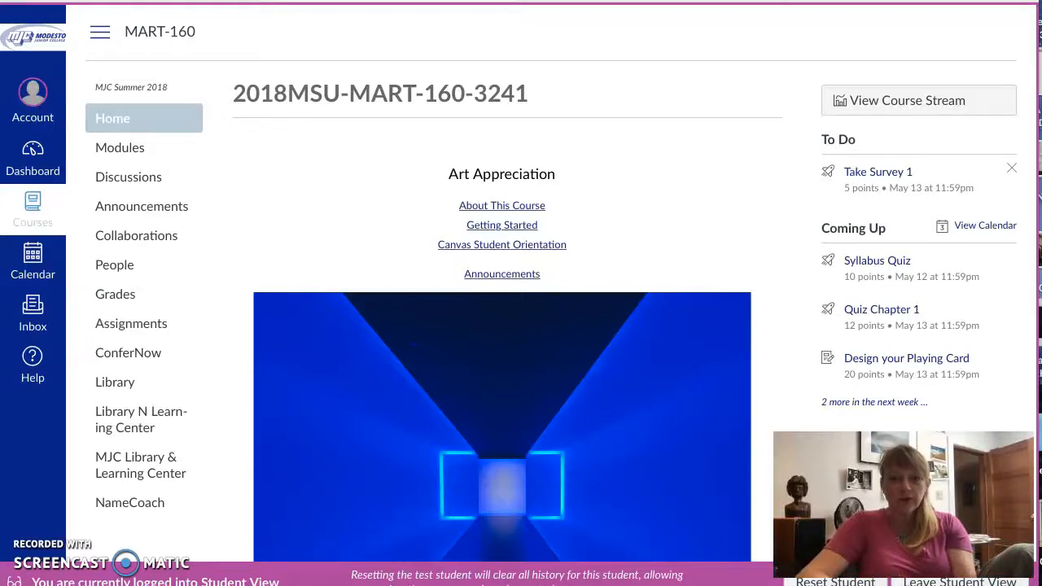
pyautogui.moveTo(195, 361)
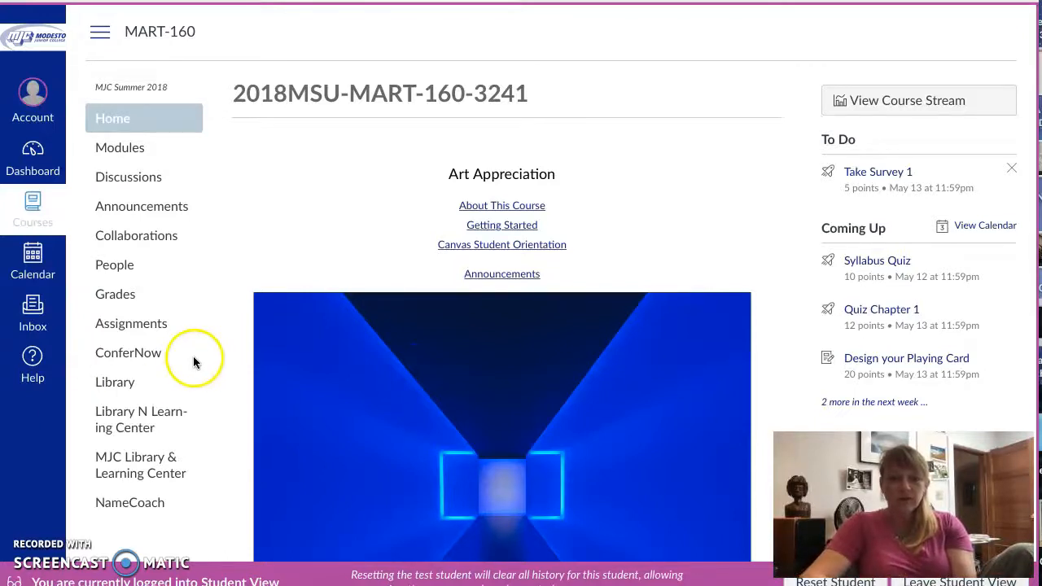
pyautogui.moveTo(399, 213)
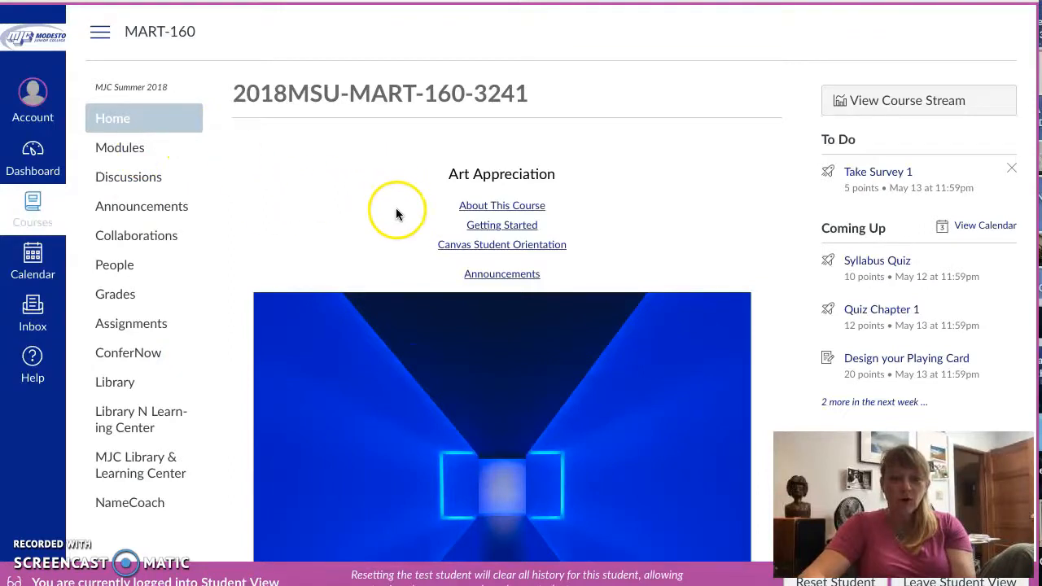
pyautogui.moveTo(343, 223)
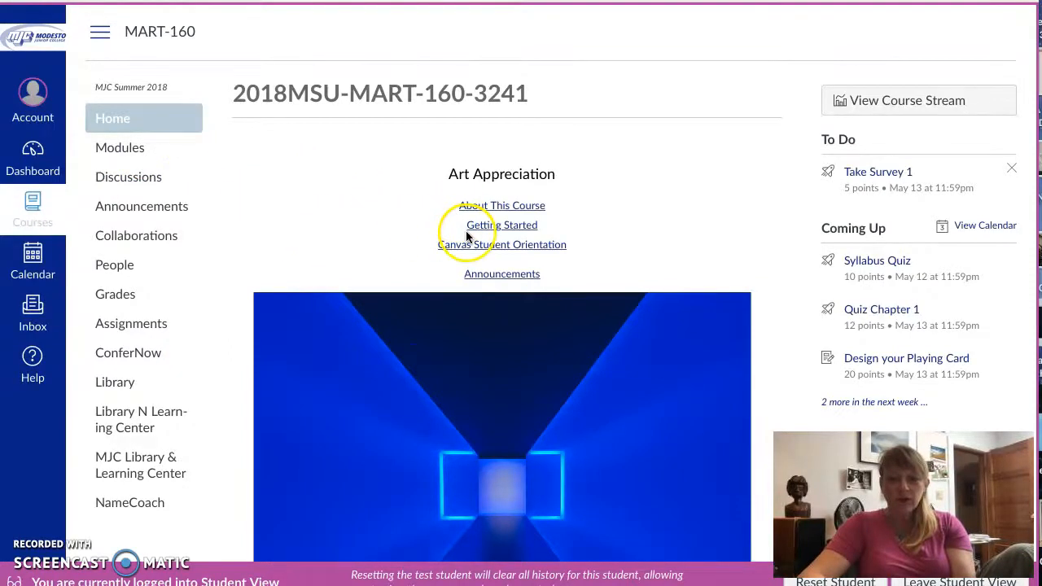
pyautogui.moveTo(473, 274)
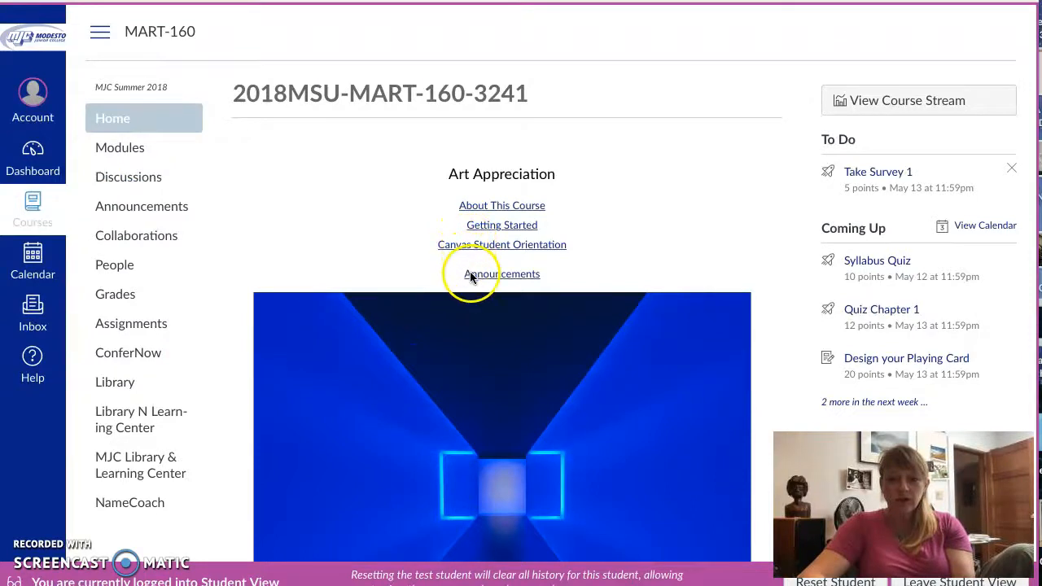
pyautogui.moveTo(473, 210)
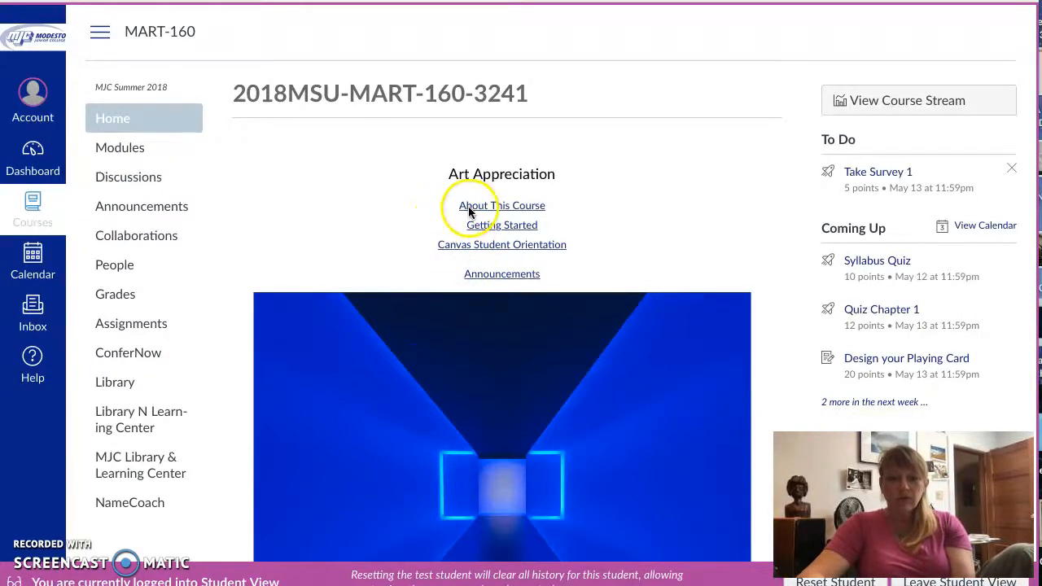
pyautogui.moveTo(450, 209)
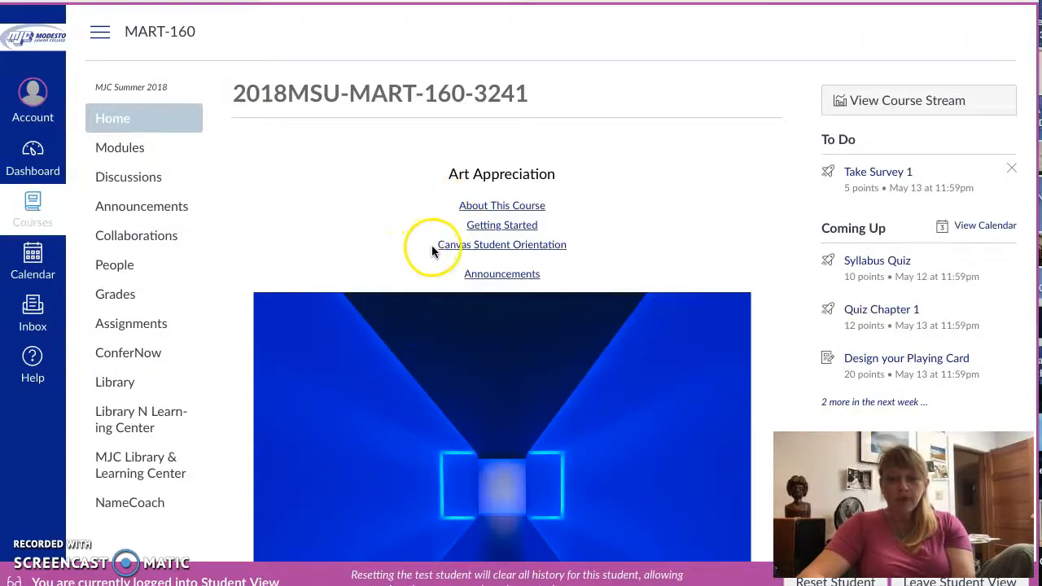
pyautogui.moveTo(434, 253)
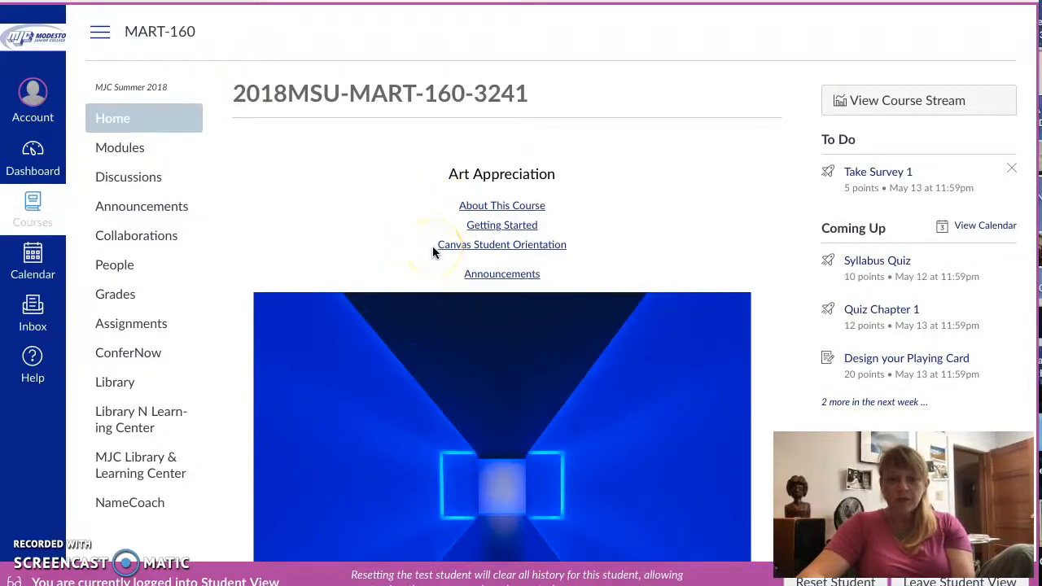
pyautogui.moveTo(459, 235)
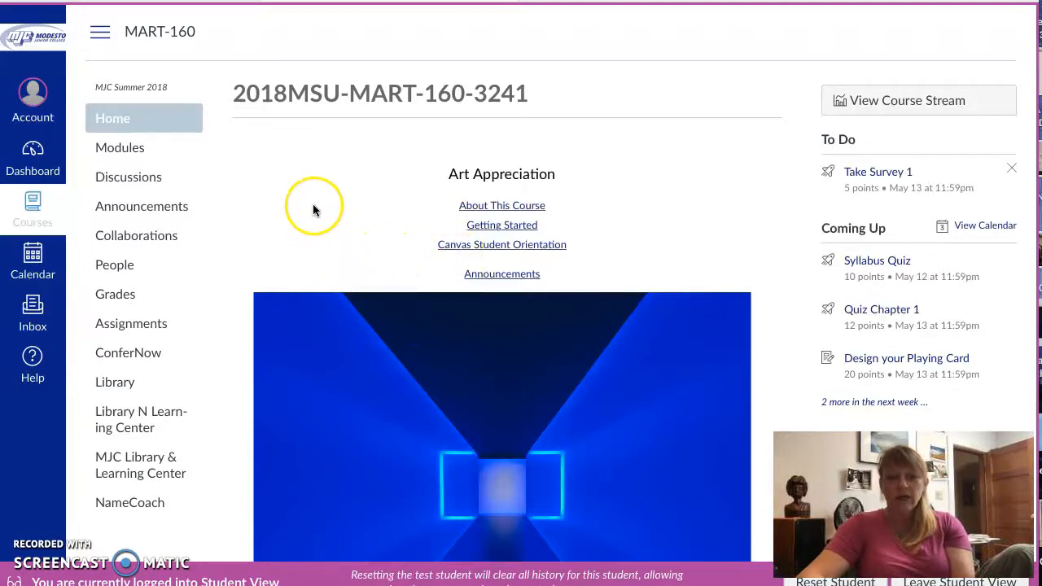
pyautogui.moveTo(127, 155)
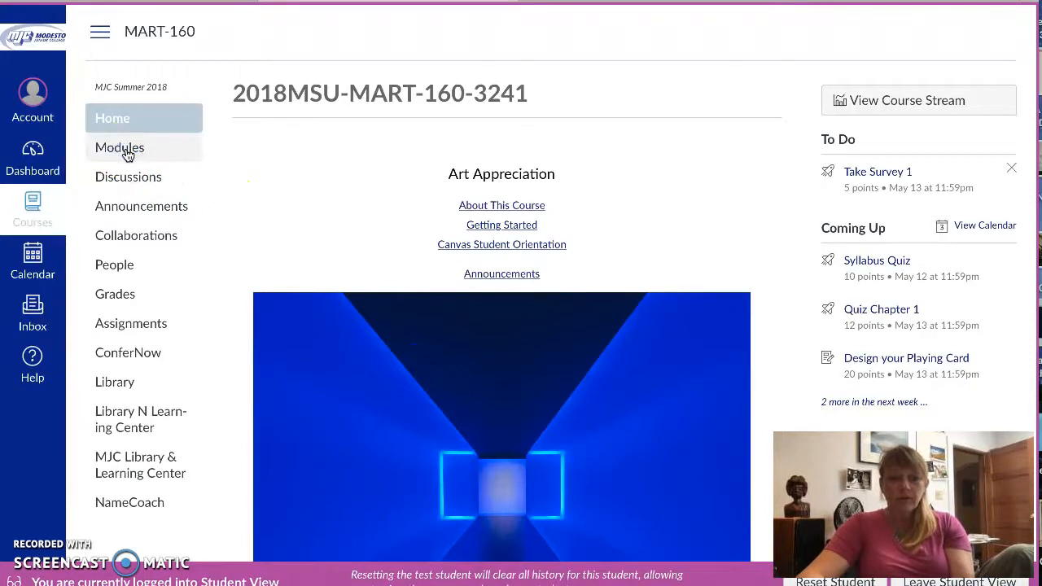
pyautogui.moveTo(127, 153)
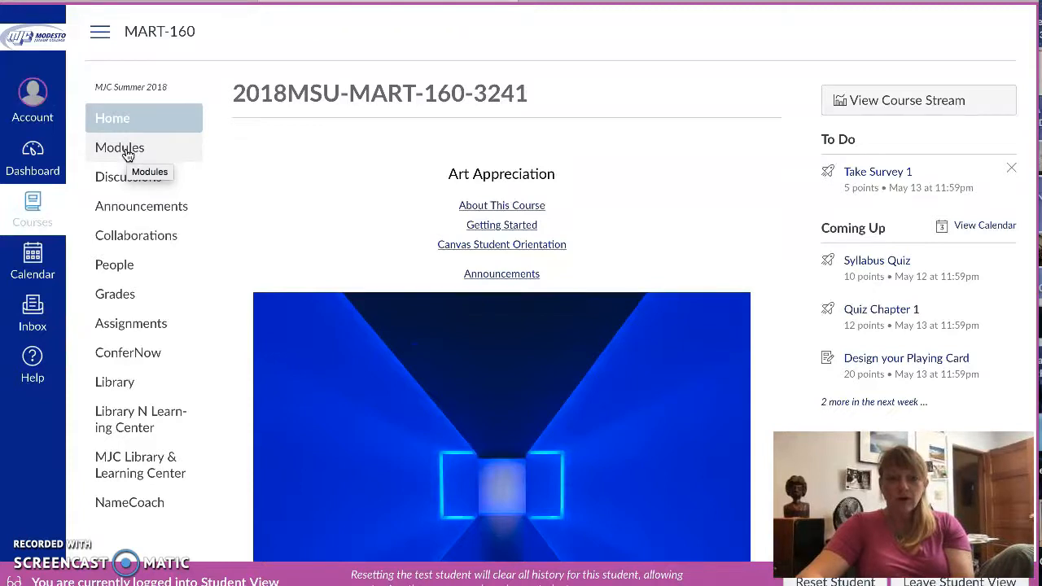
# Show the Start Here! module items on the Modules page and select Weekly Schedule
pyautogui.click(120, 147)
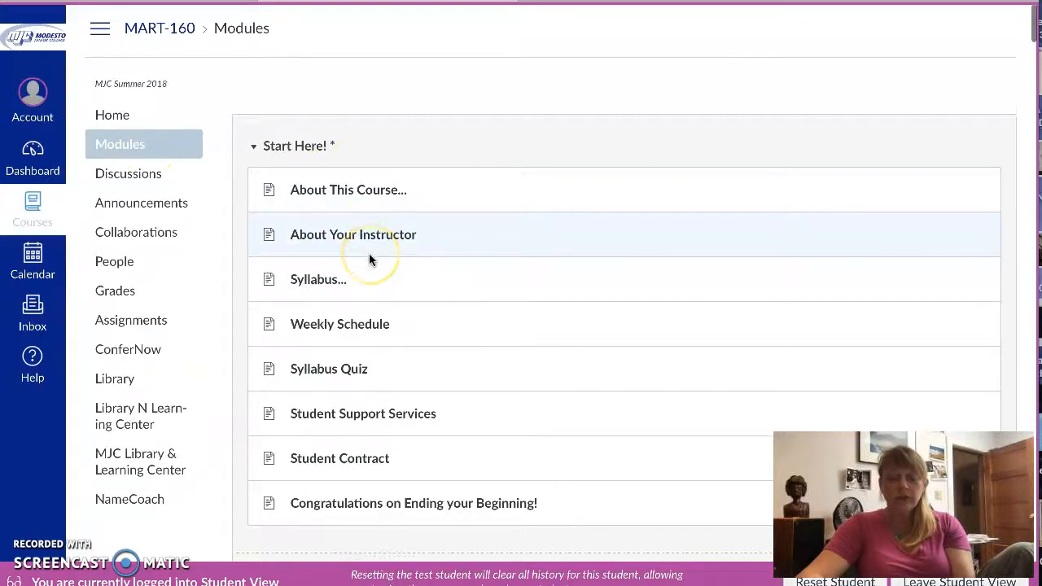
pyautogui.scroll(-3)
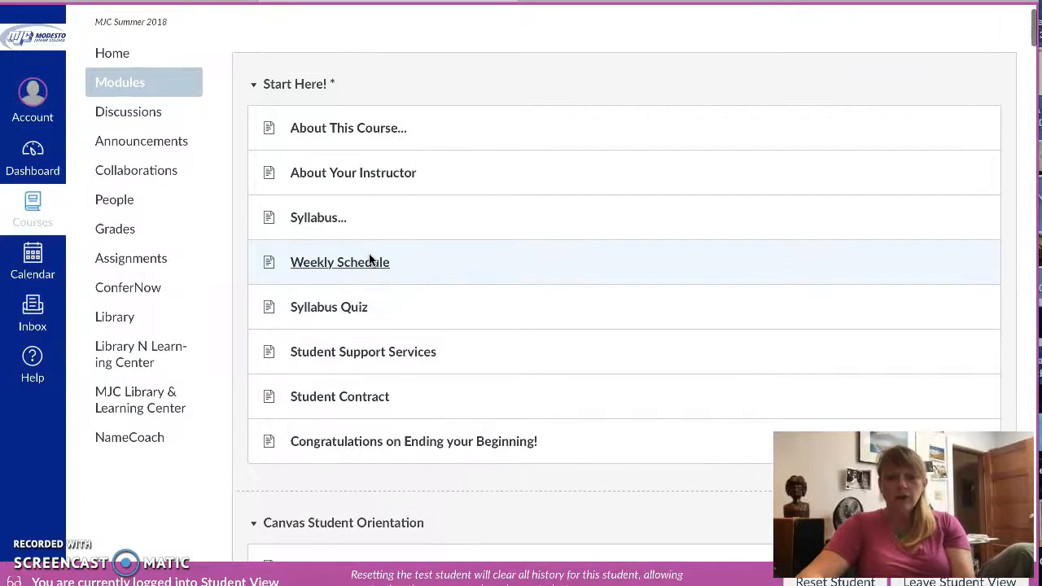
pyautogui.click(350, 267)
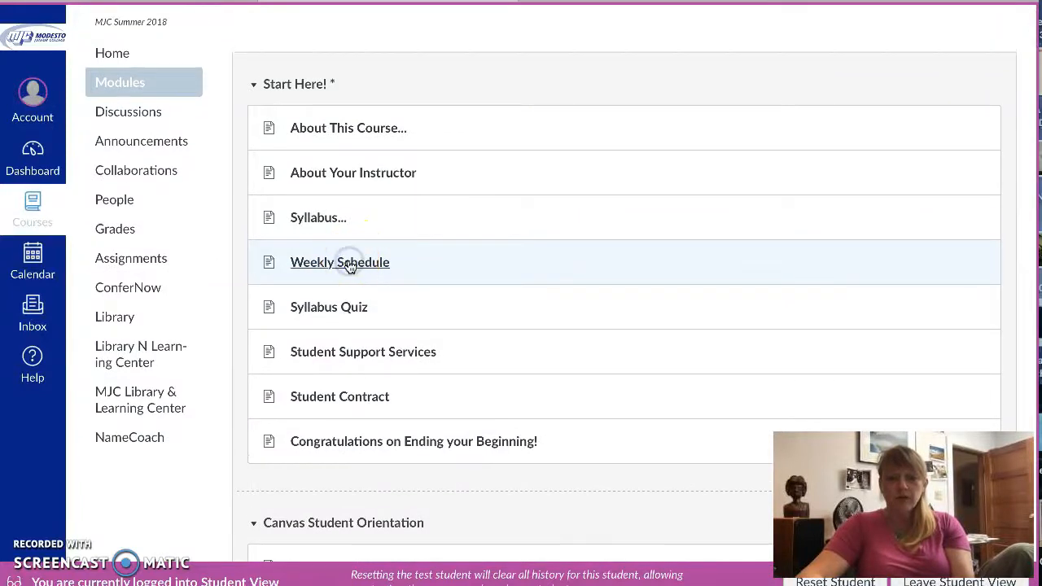
# View the Art 160-3241 Weekly Schedule with dated chapter modules, midterm and July final
pyautogui.click(339, 260)
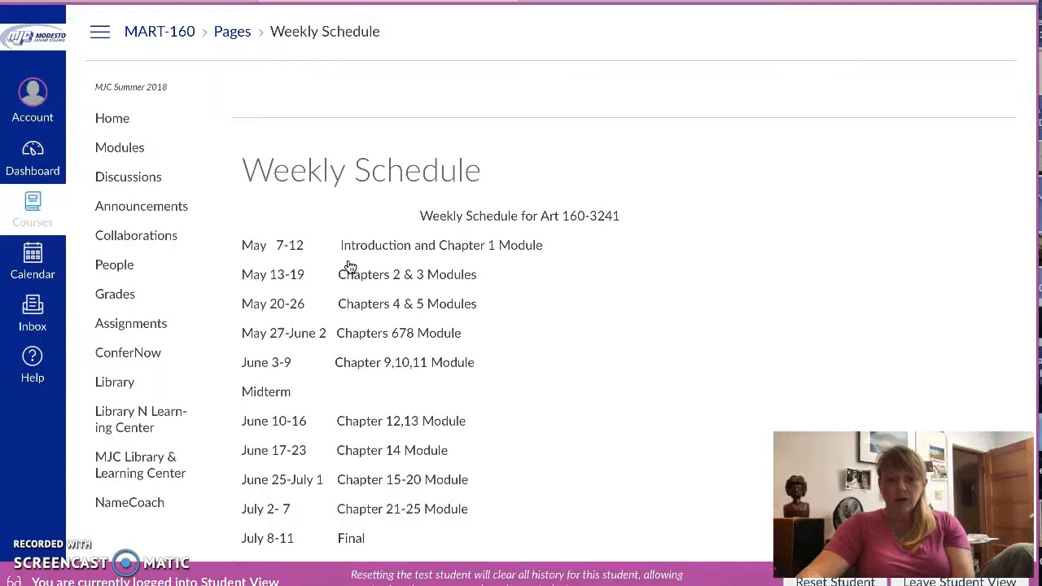
pyautogui.scroll(-3)
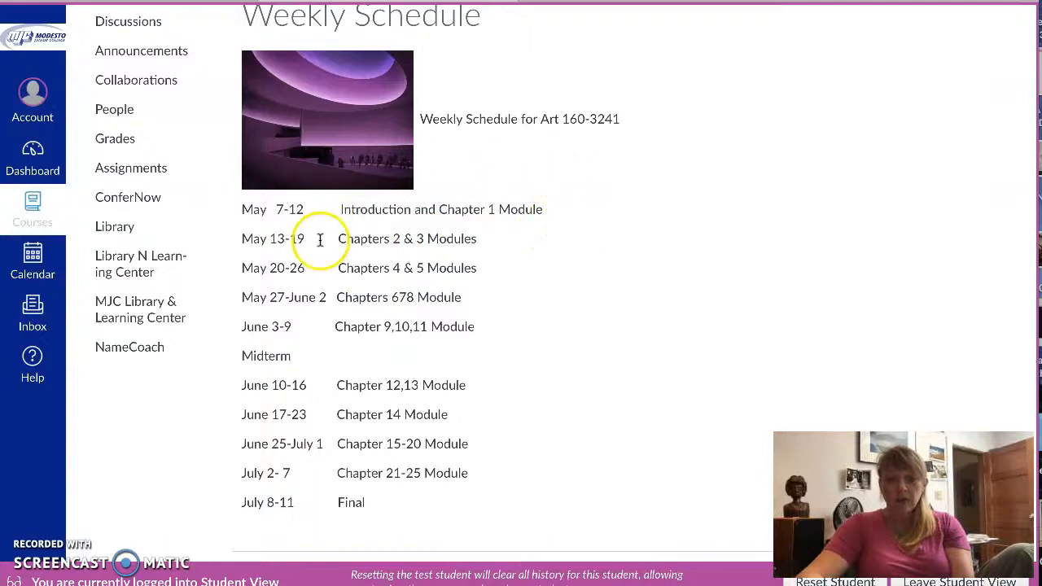
pyautogui.moveTo(285, 222)
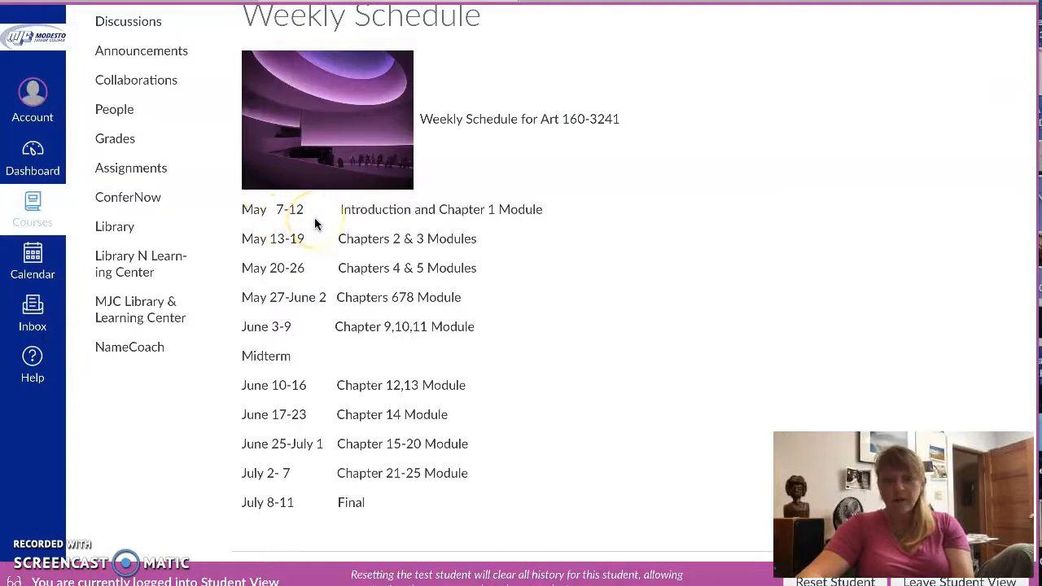
pyautogui.moveTo(373, 226)
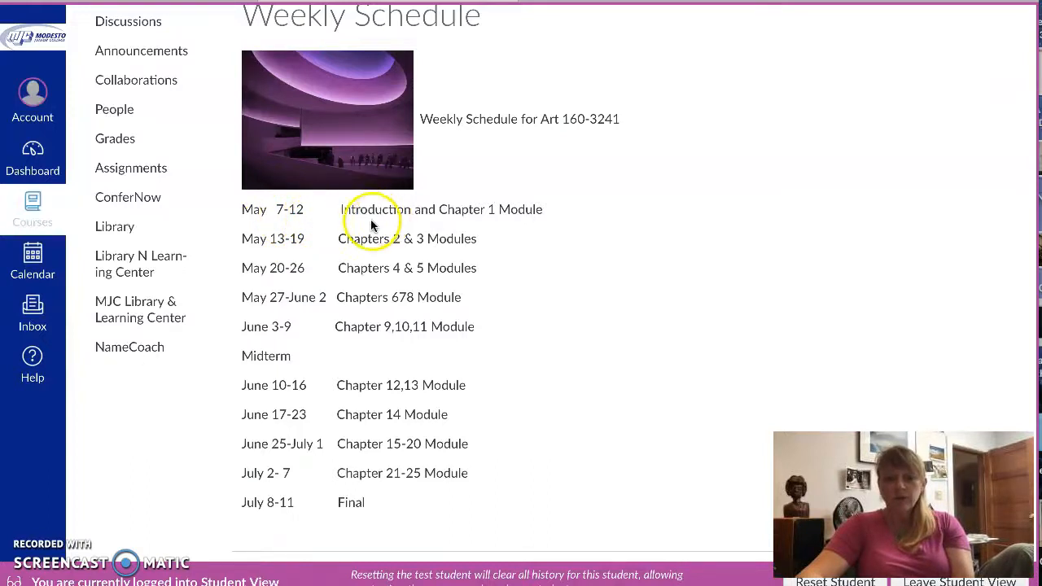
pyautogui.moveTo(551, 220)
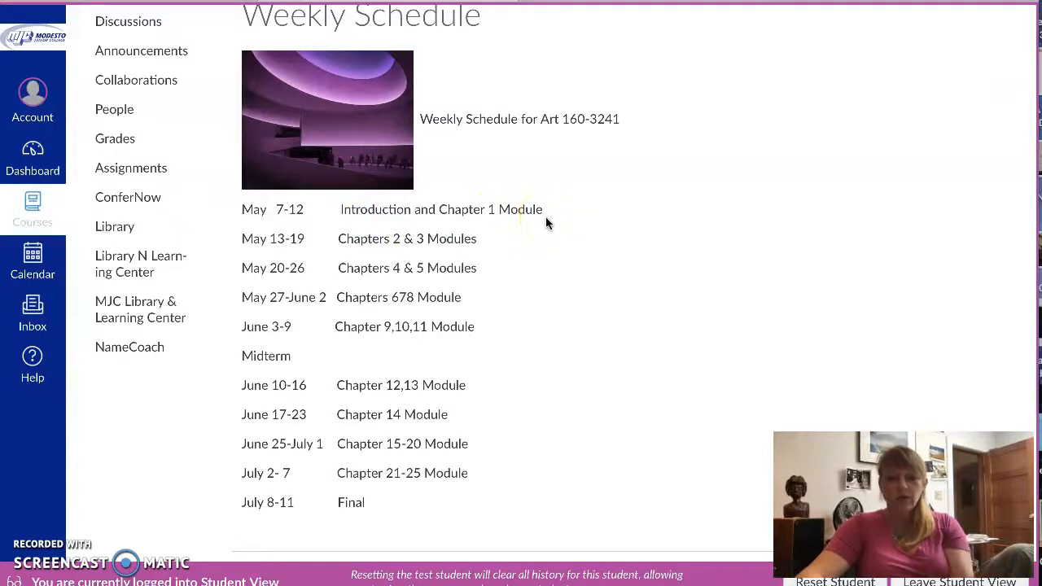
pyautogui.moveTo(476, 389)
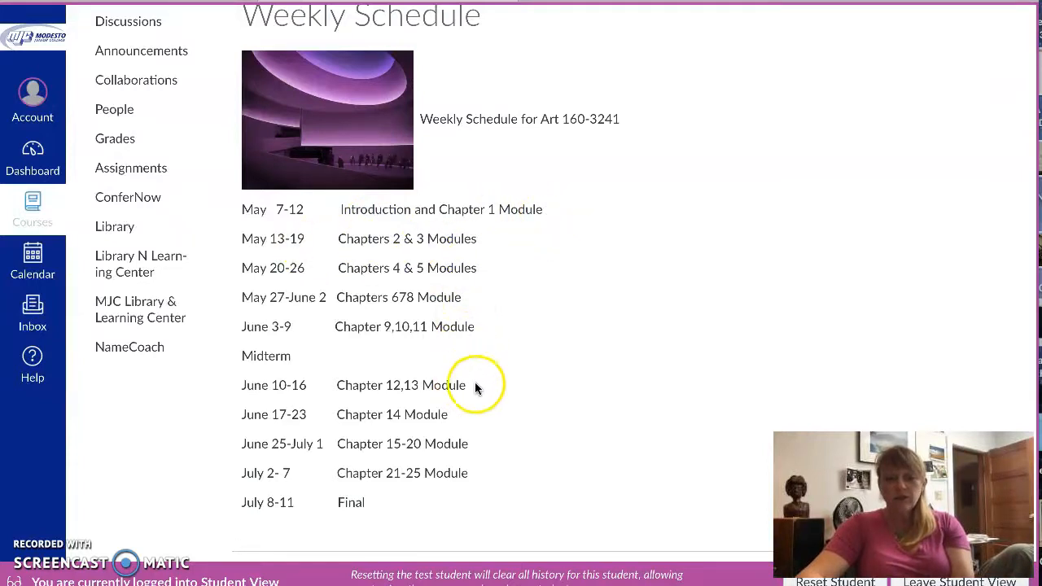
pyautogui.moveTo(511, 231)
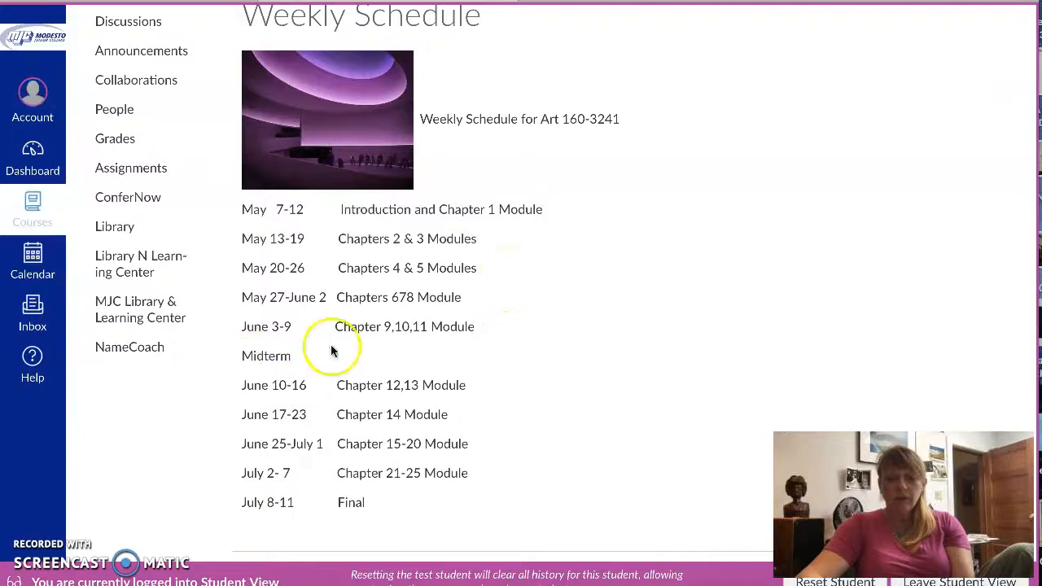
pyautogui.moveTo(287, 411)
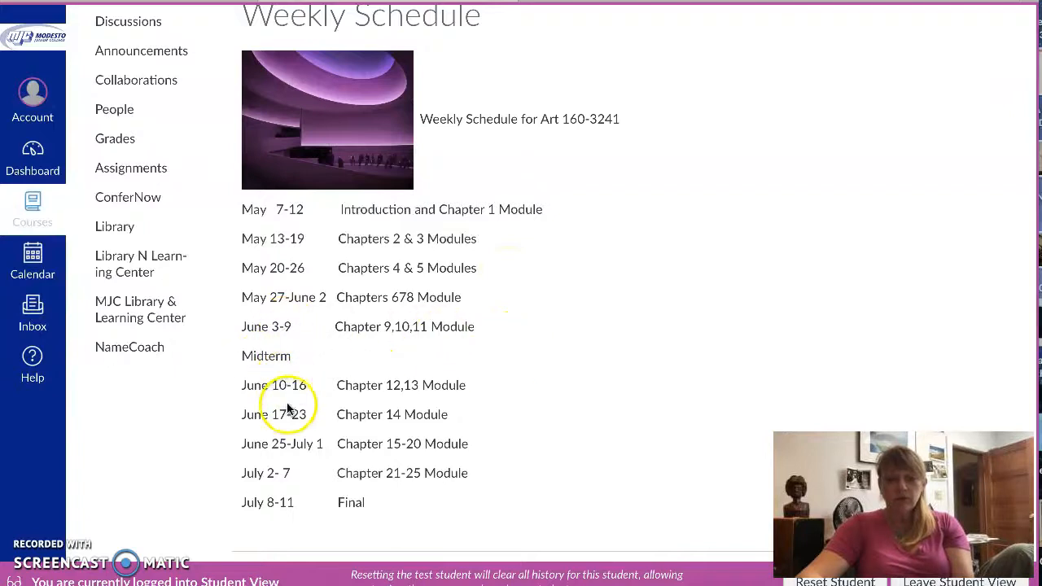
pyautogui.moveTo(262, 401)
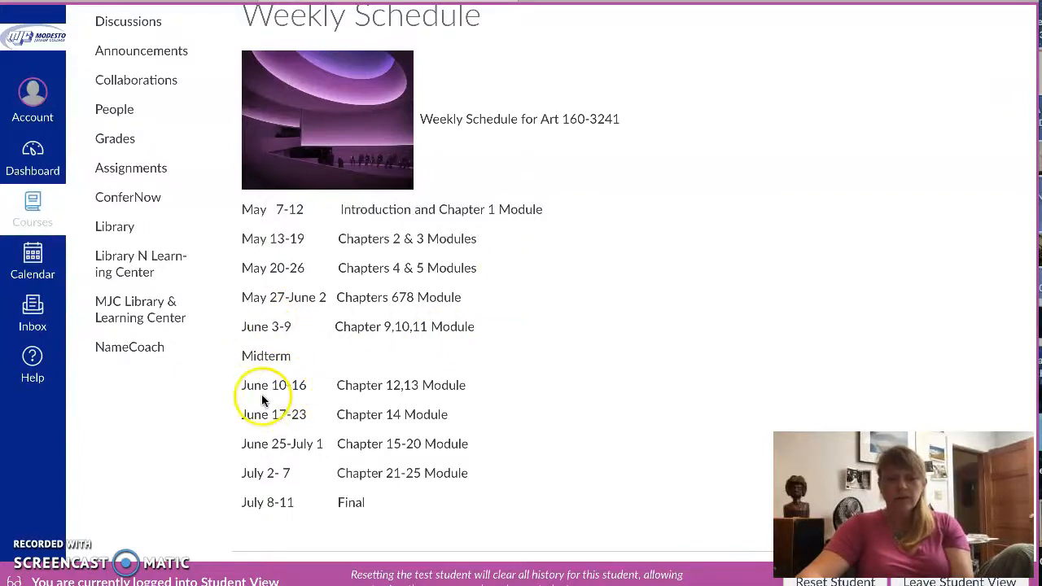
pyautogui.moveTo(317, 435)
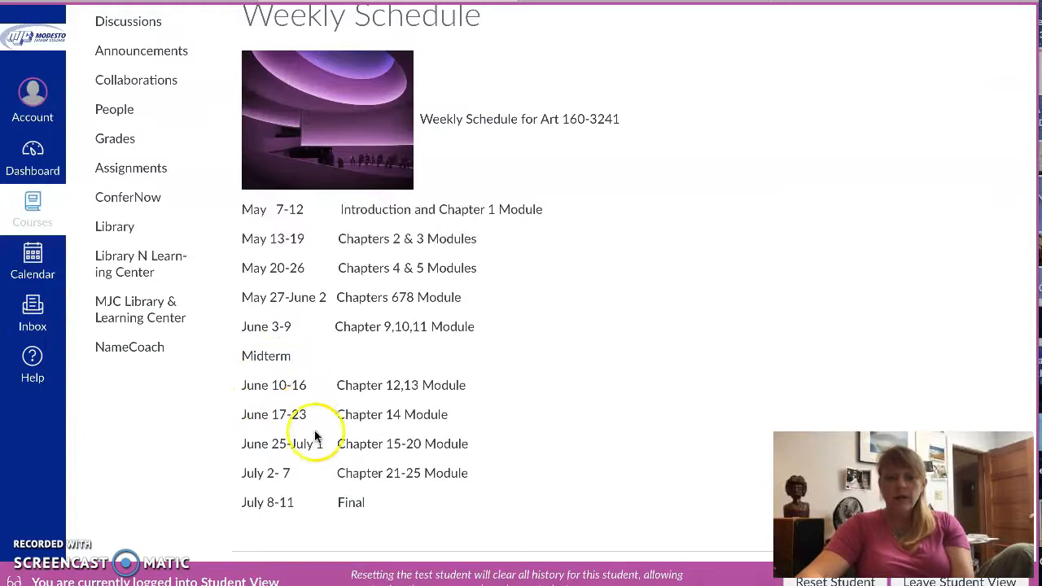
pyautogui.moveTo(396, 511)
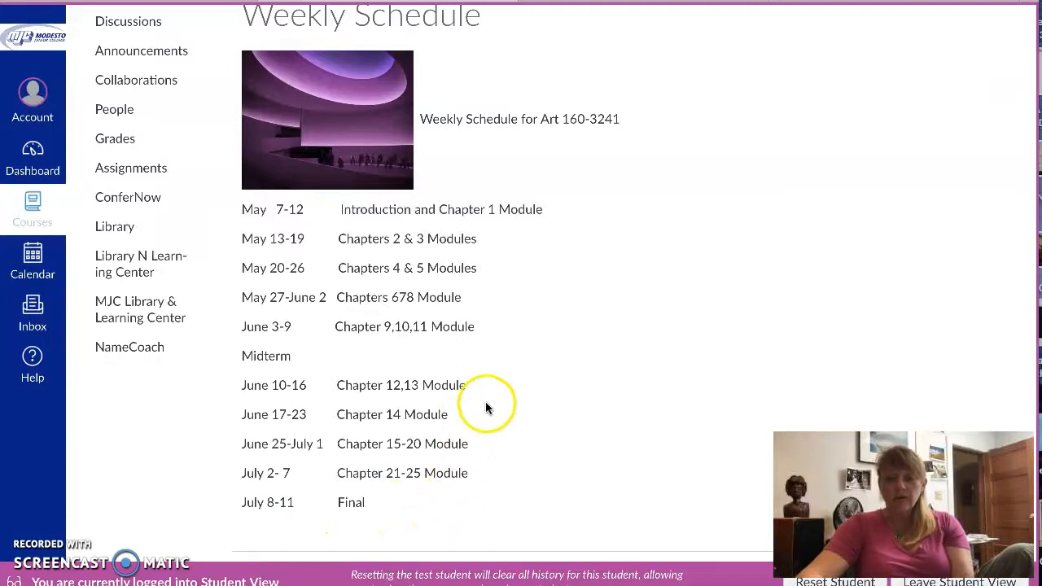
pyautogui.scroll(-3)
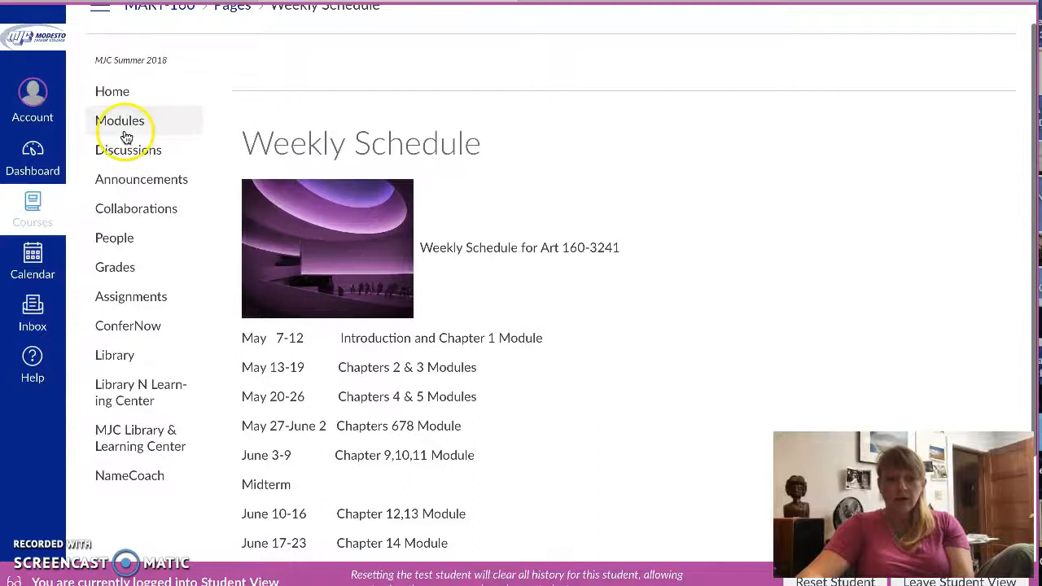
pyautogui.click(123, 120)
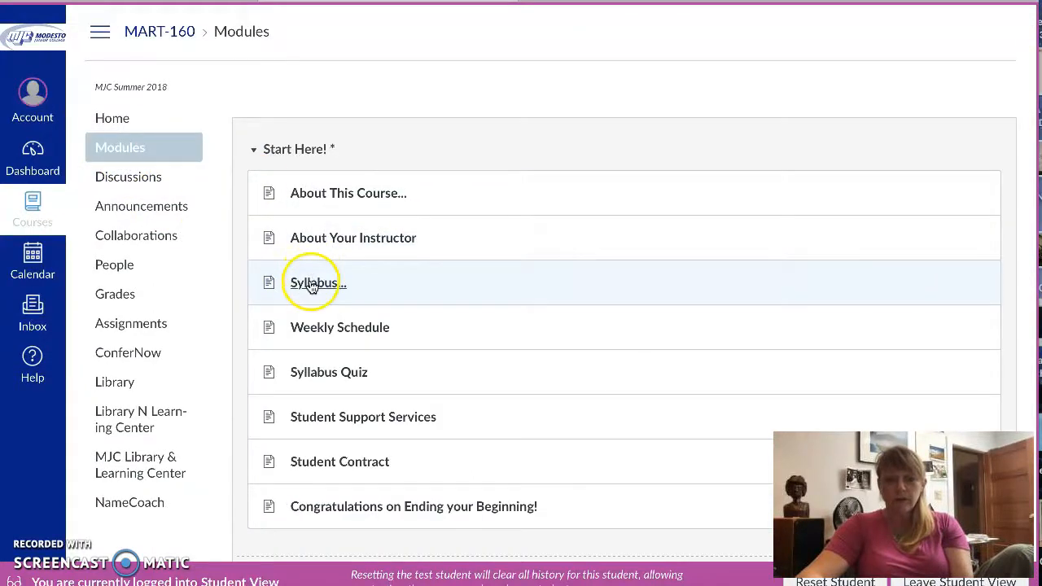
pyautogui.click(311, 283)
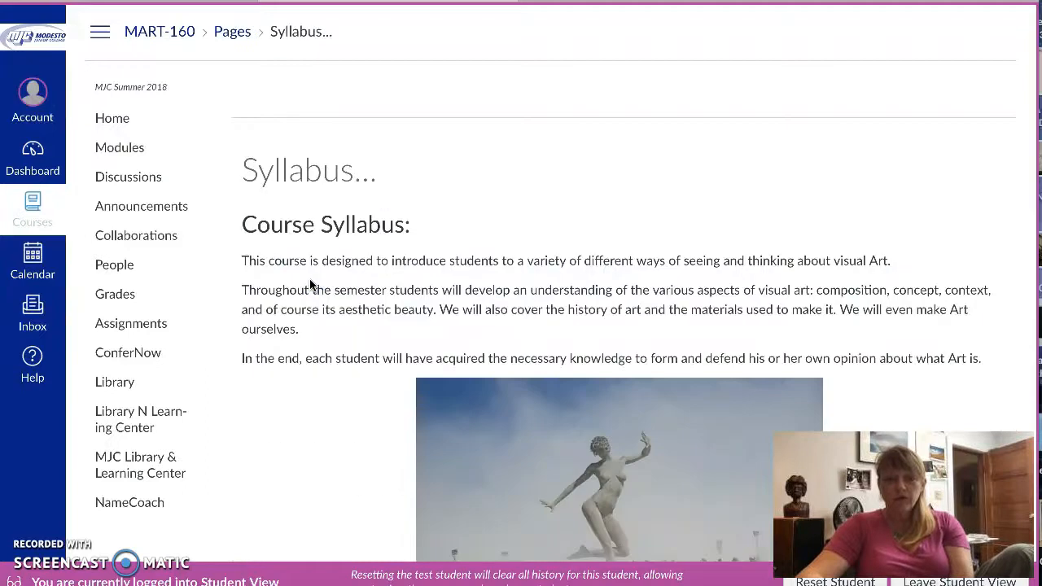
pyautogui.scroll(-3)
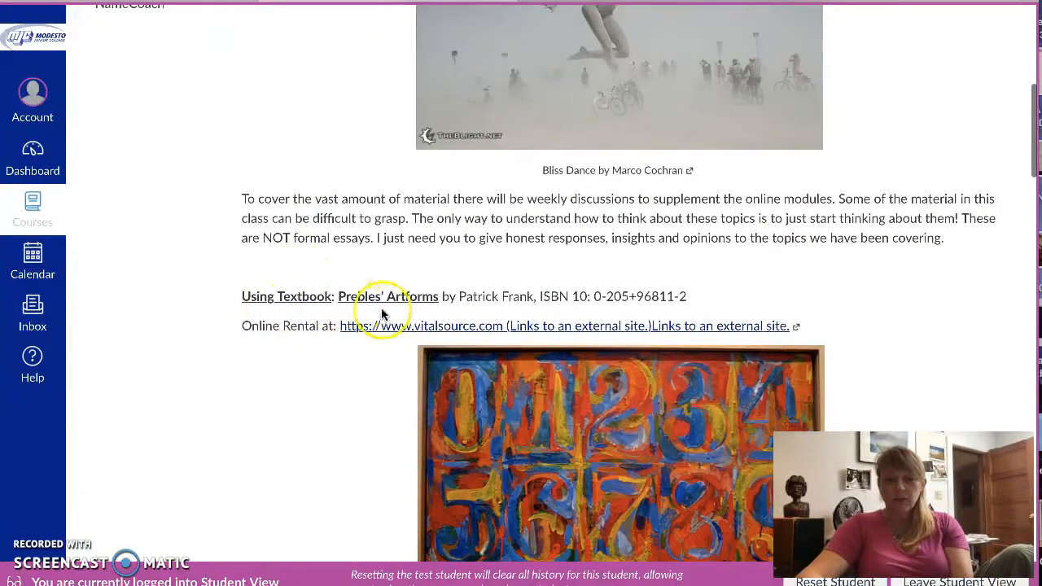
pyautogui.moveTo(549, 312)
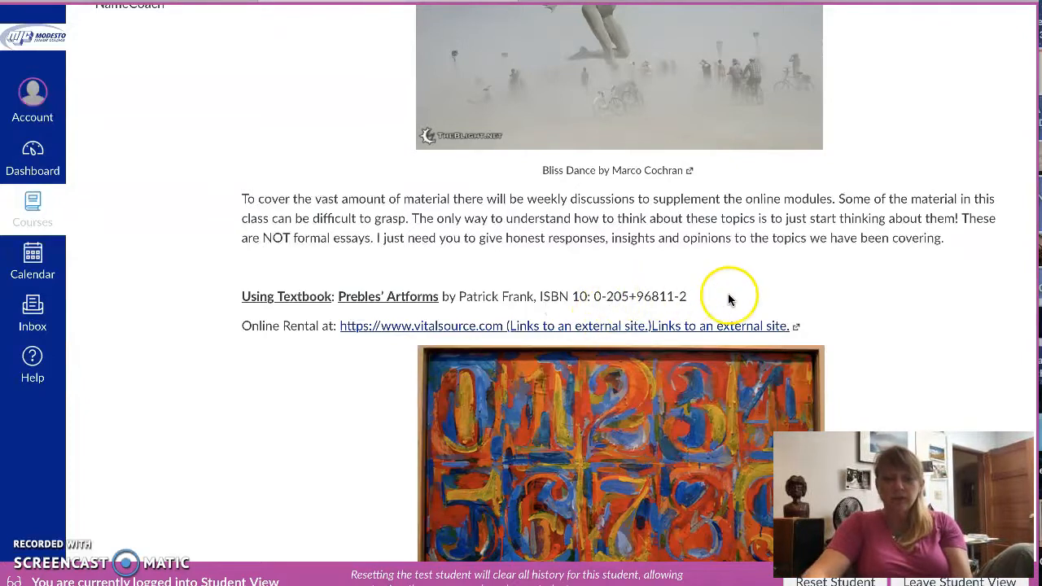
pyautogui.moveTo(847, 282)
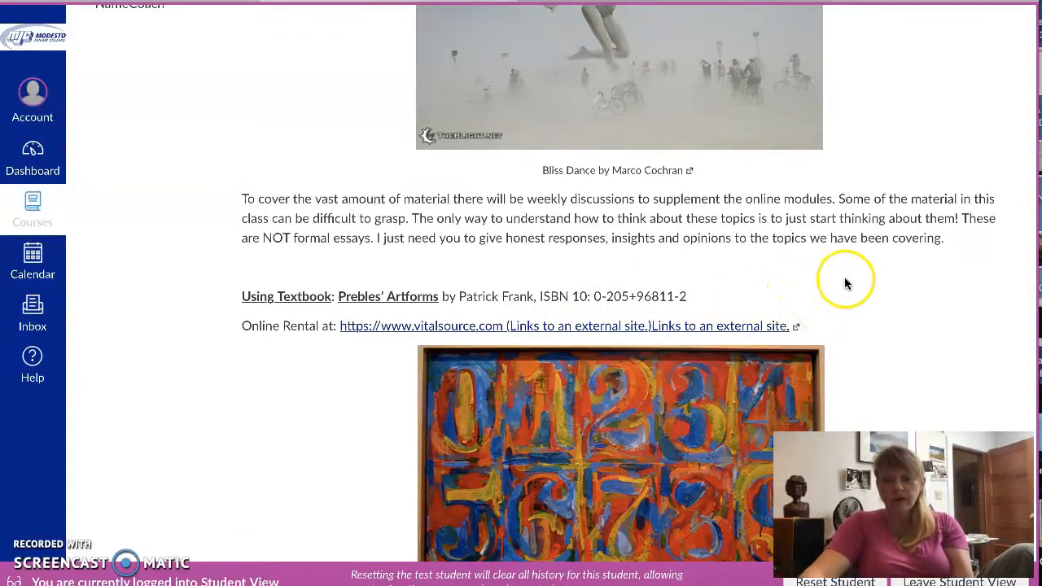
pyautogui.scroll(-3)
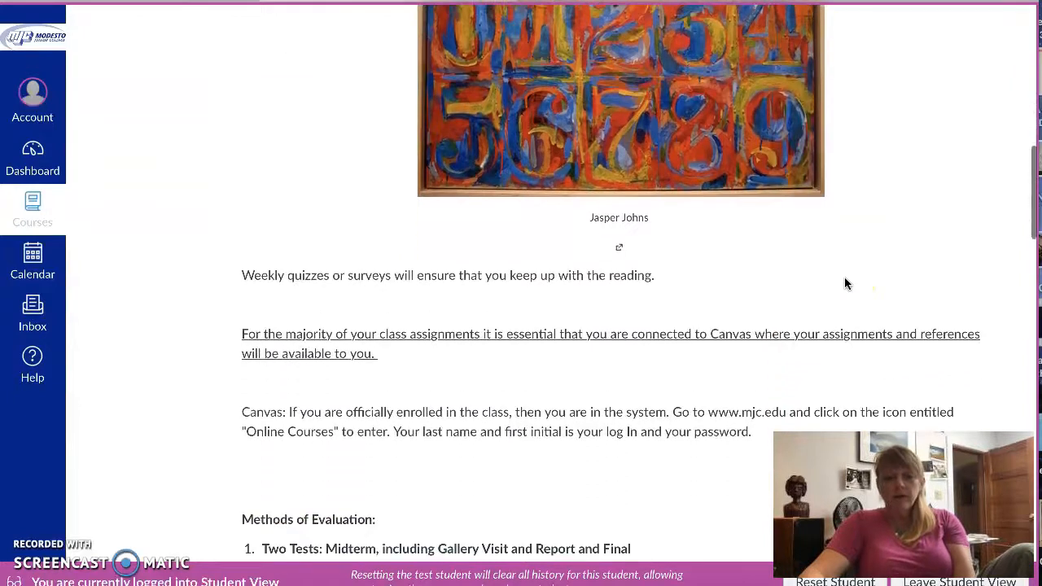
pyautogui.scroll(-3)
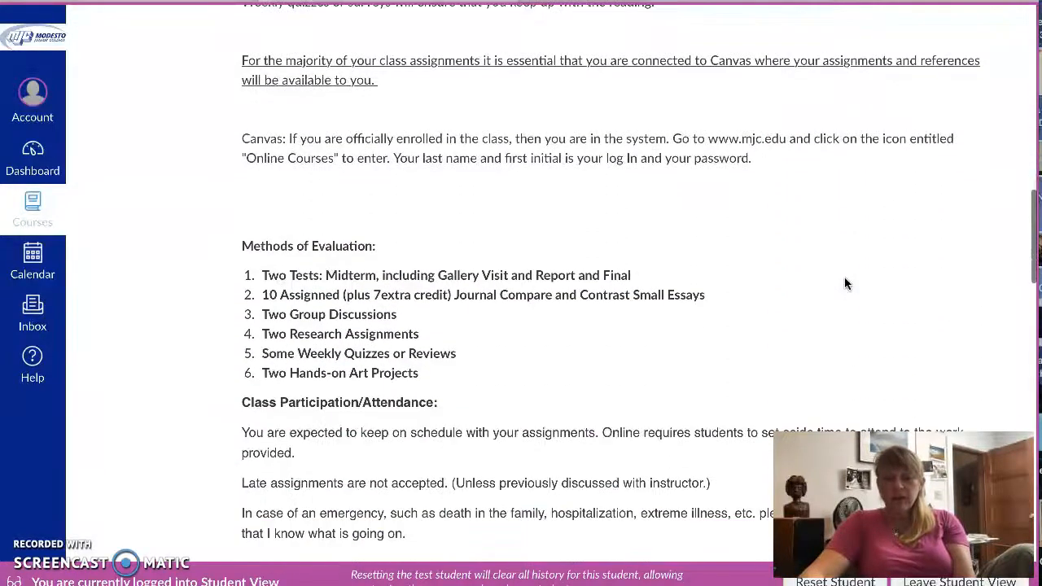
pyautogui.scroll(-3)
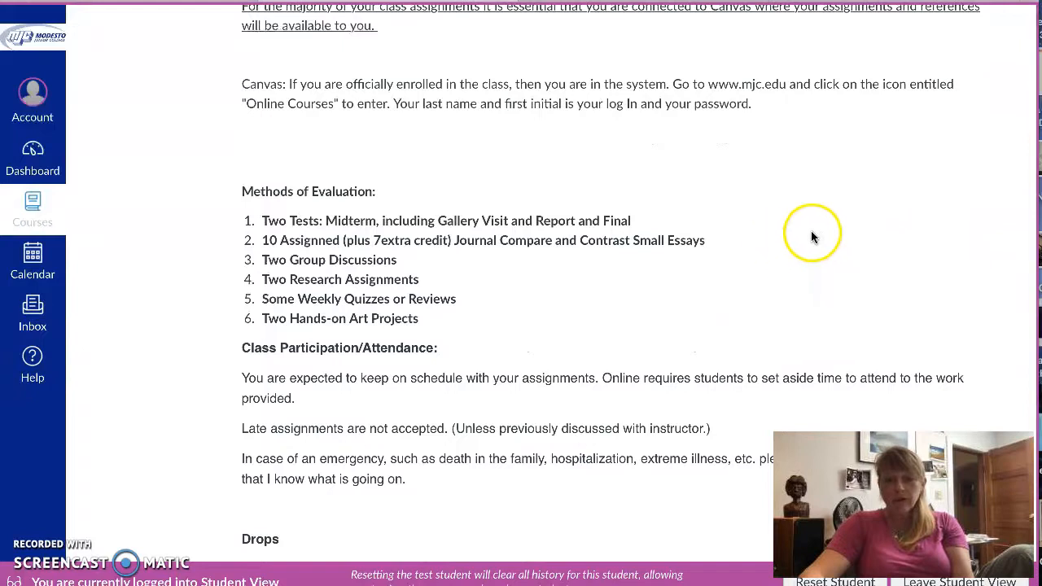
pyautogui.moveTo(846, 234)
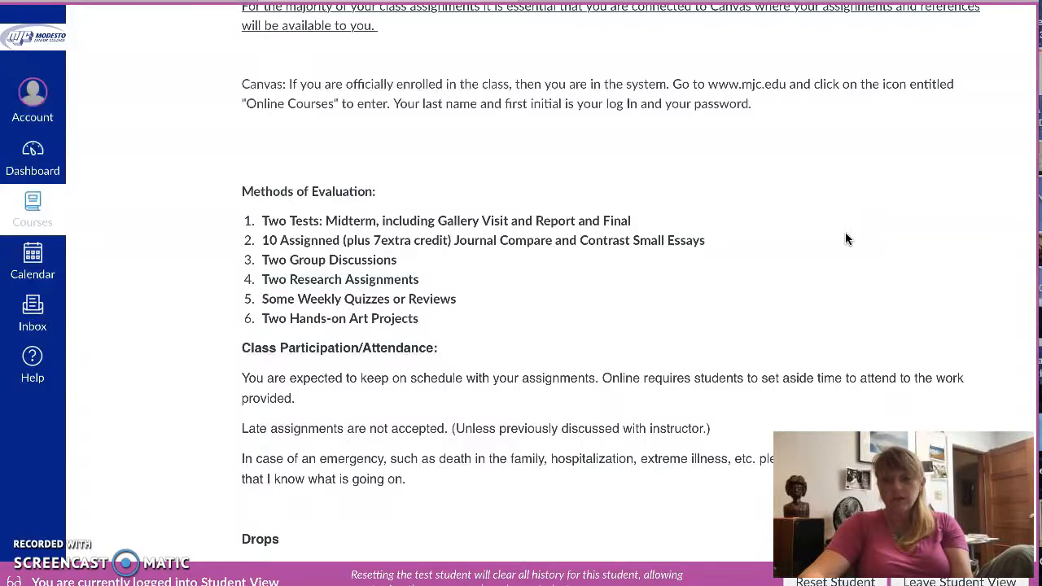
pyautogui.scroll(-3)
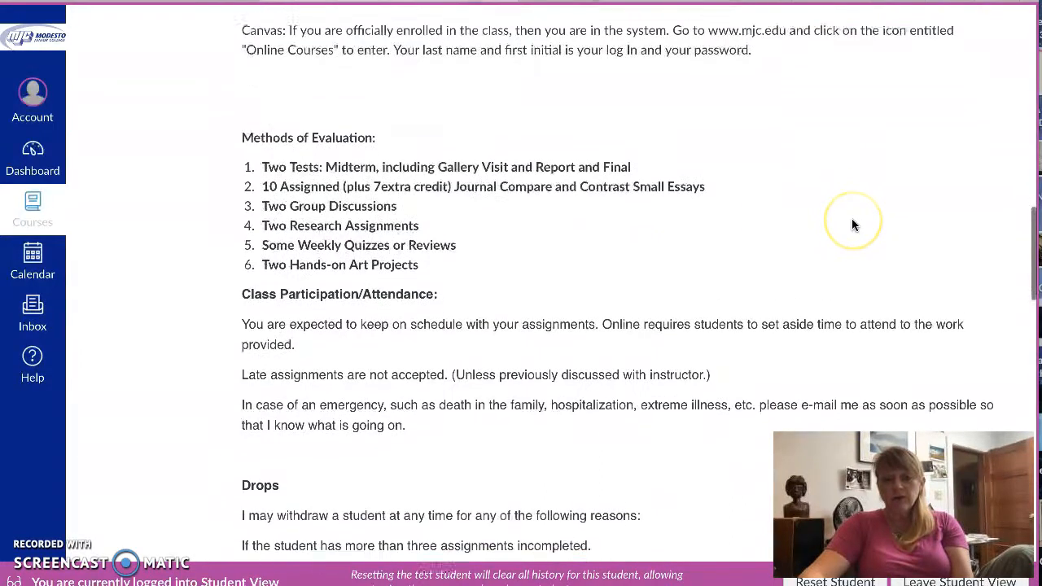
pyautogui.scroll(-3)
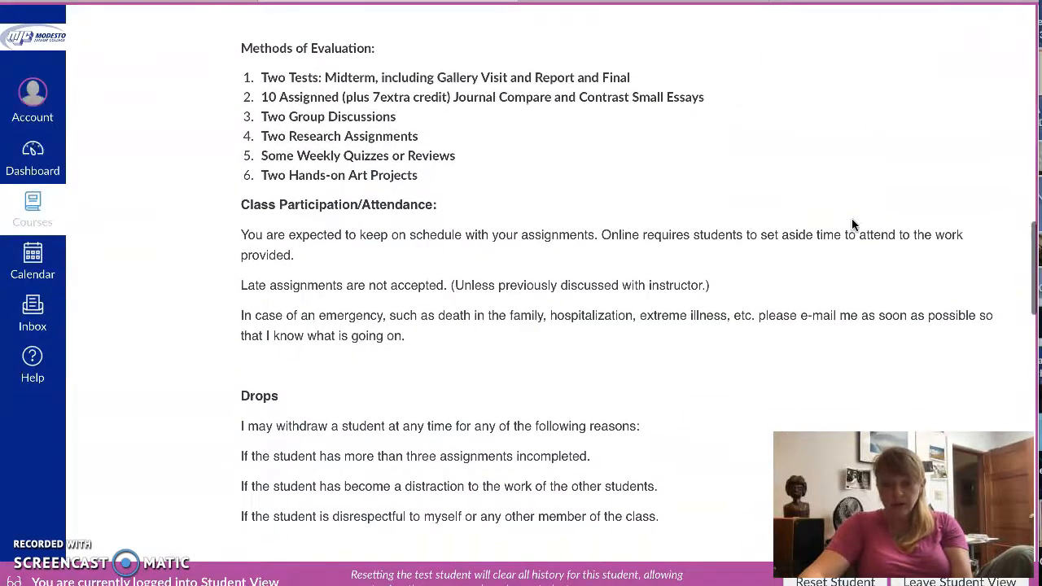
pyautogui.scroll(-3)
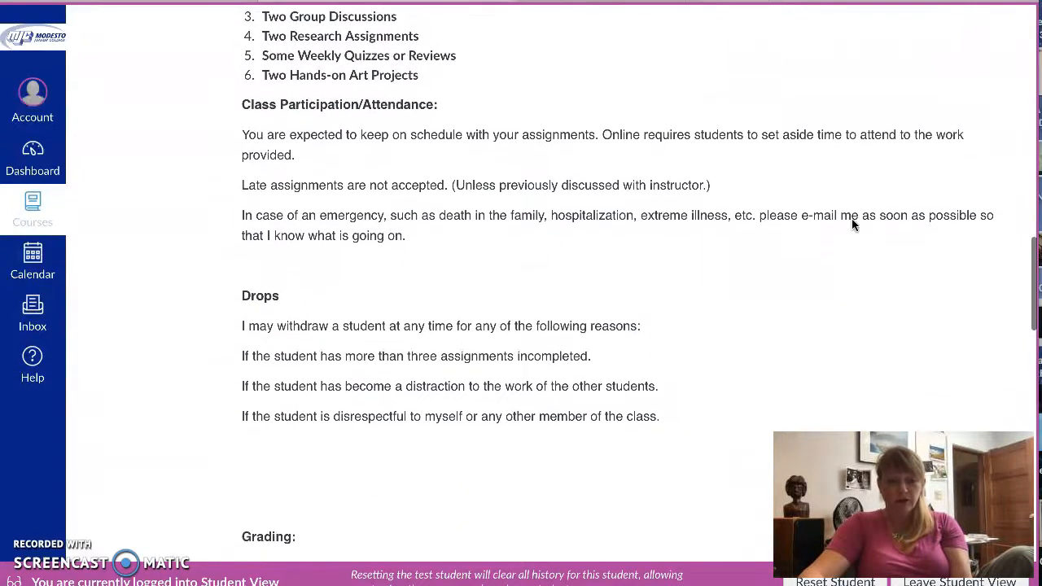
pyautogui.scroll(-3)
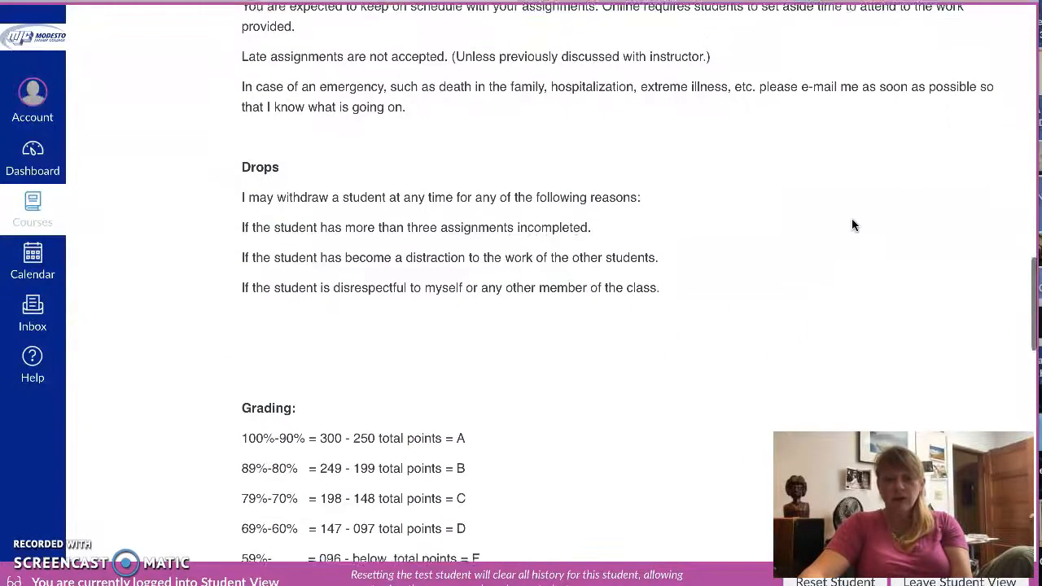
pyautogui.scroll(-3)
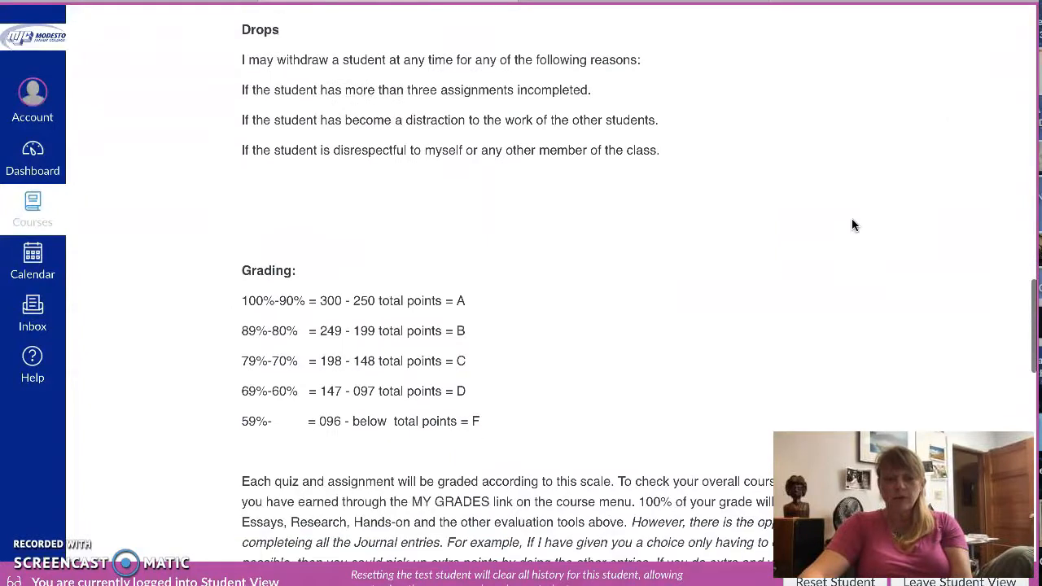
pyautogui.scroll(-3)
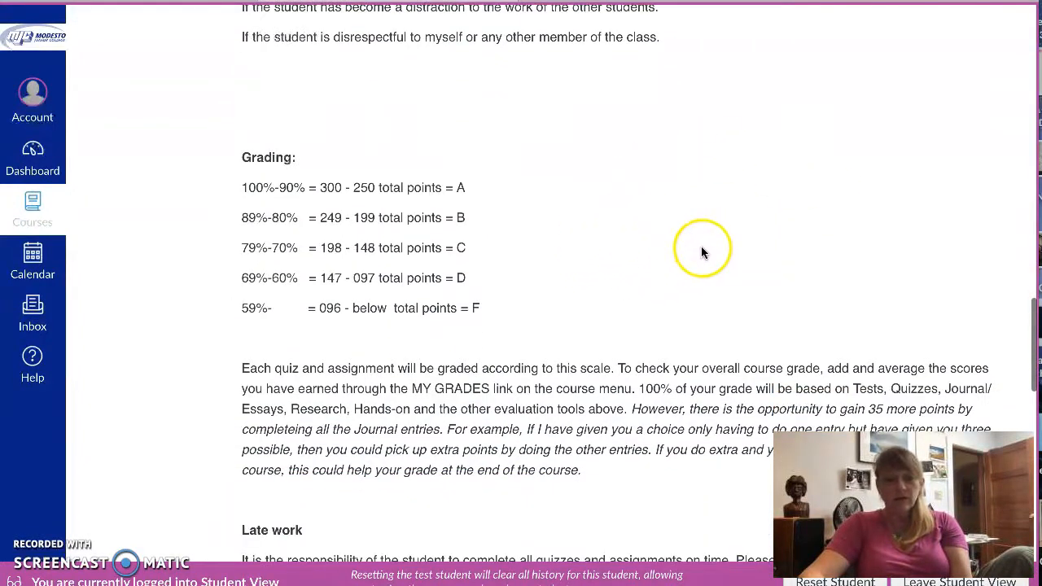
pyautogui.scroll(-3)
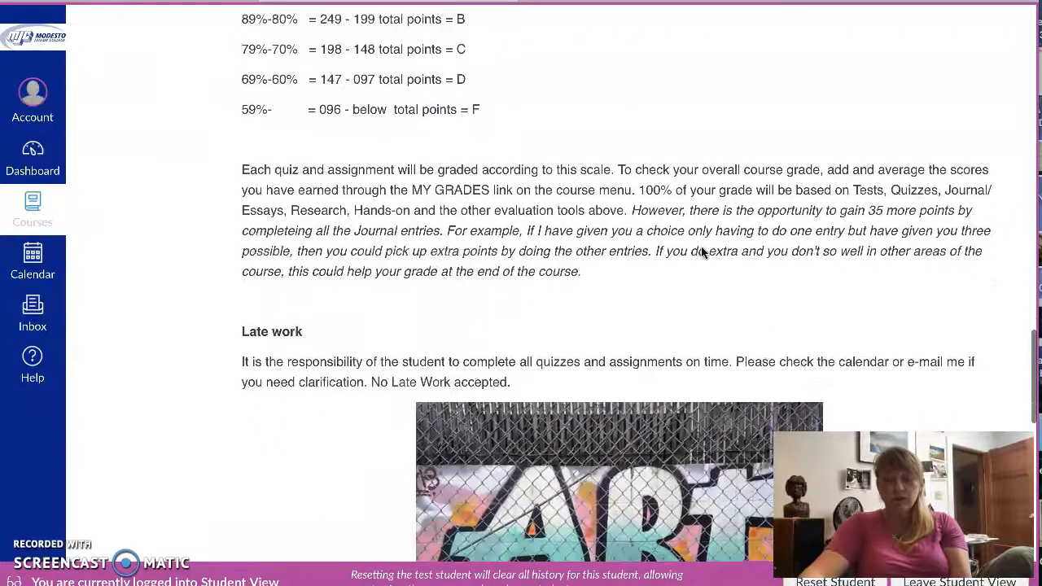
pyautogui.scroll(-3)
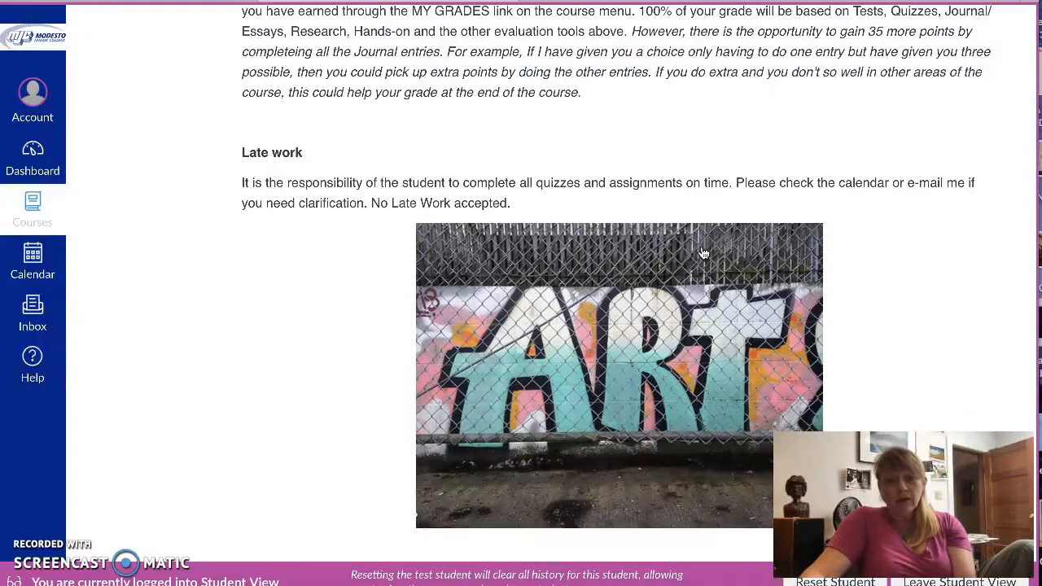
pyautogui.scroll(-3)
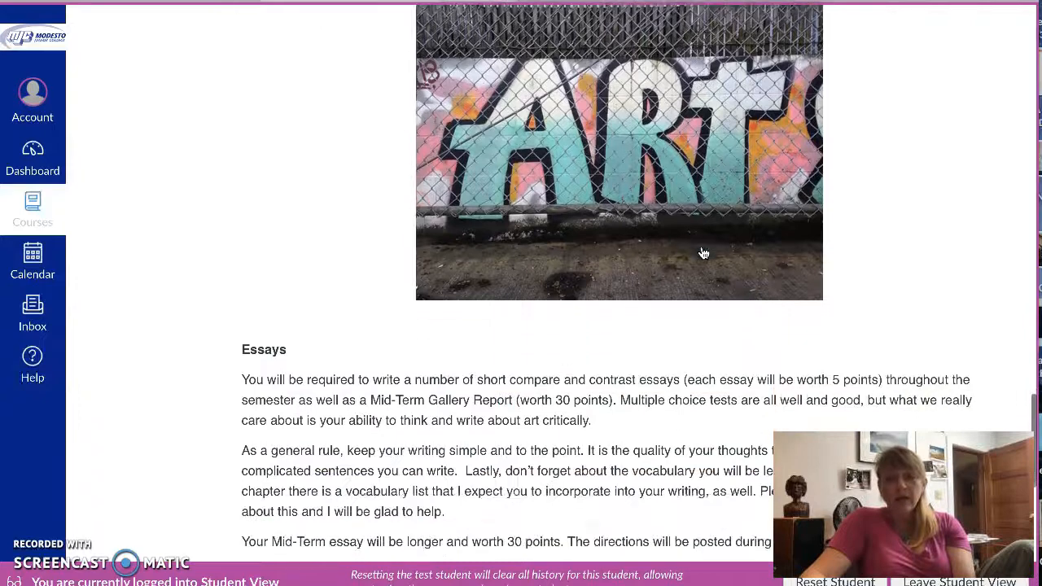
pyautogui.scroll(-3)
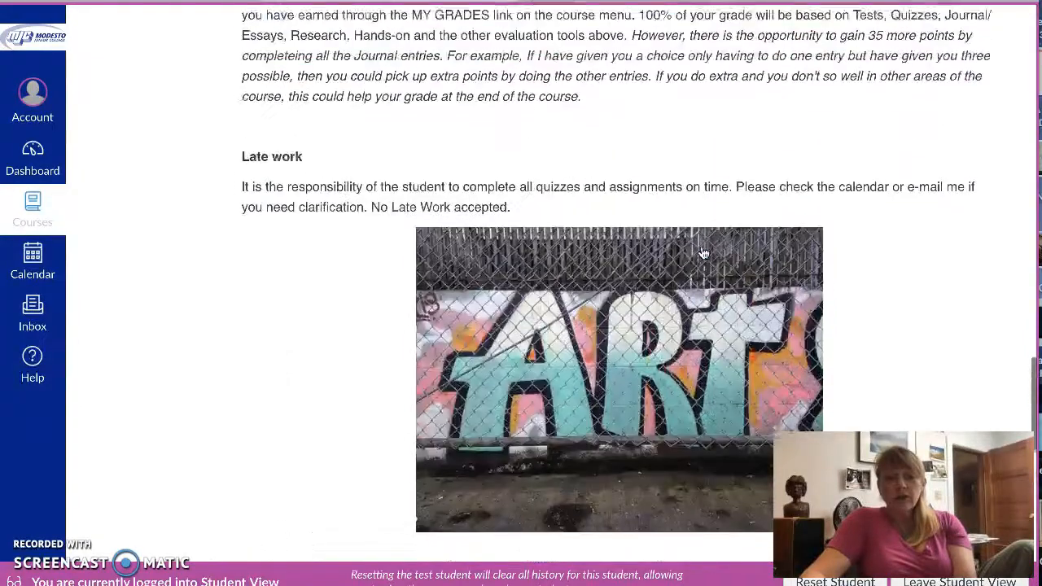
pyautogui.scroll(-3)
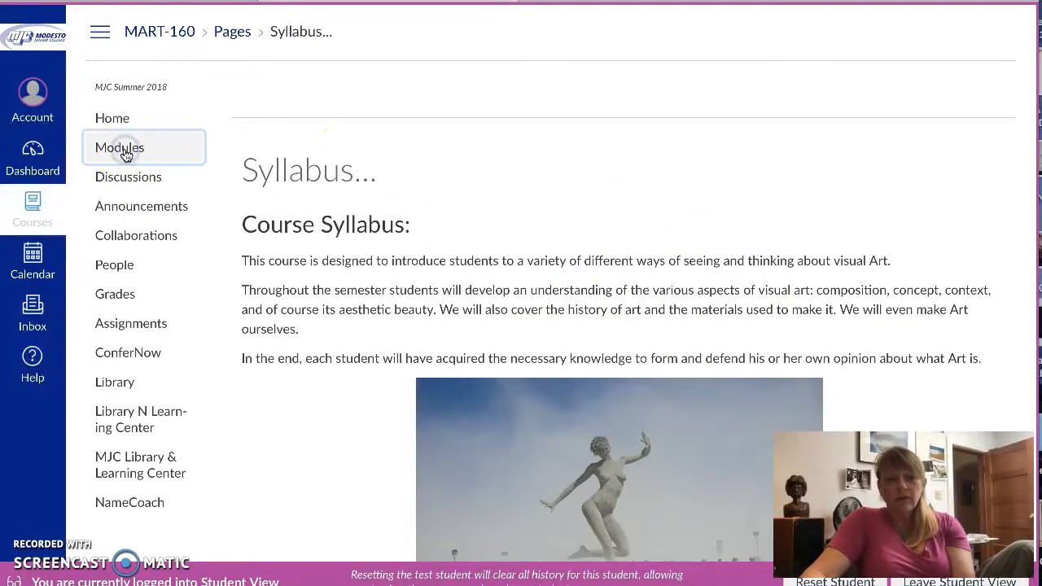
# Browse the module list down through Chapter 1's readings, journal entry and quiz
pyautogui.click(120, 147)
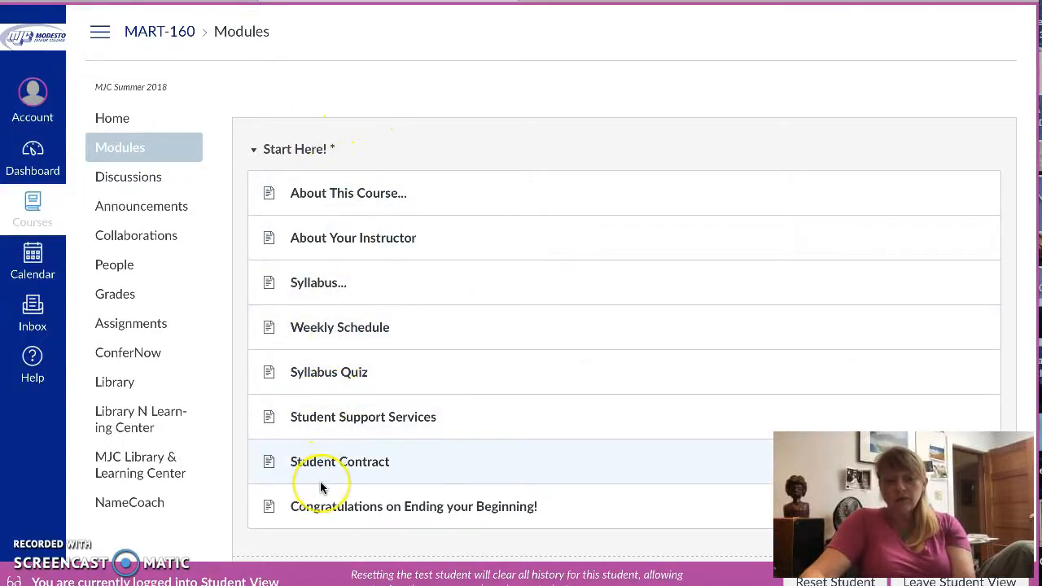
pyautogui.scroll(-3)
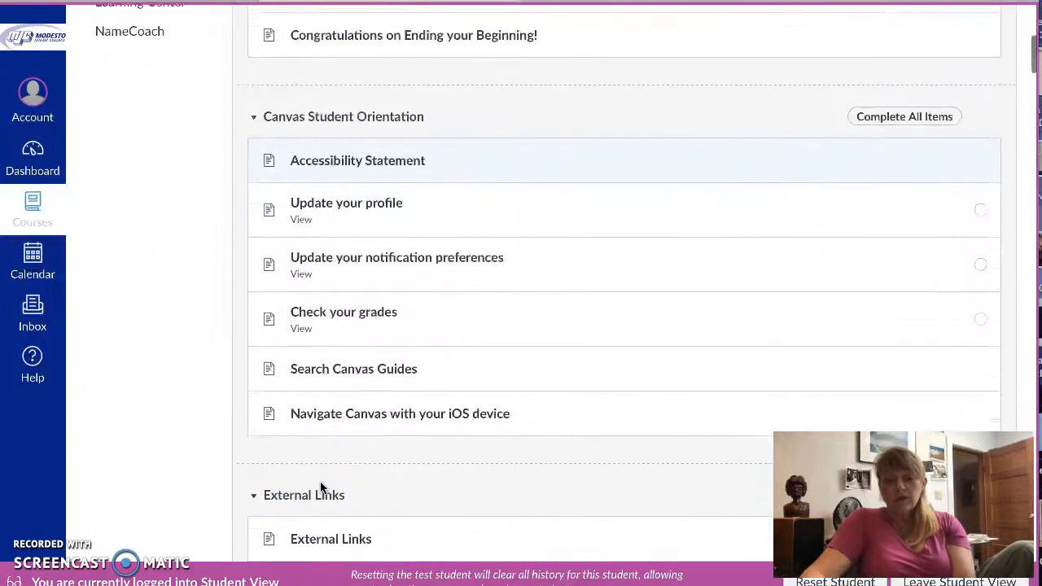
pyautogui.scroll(-3)
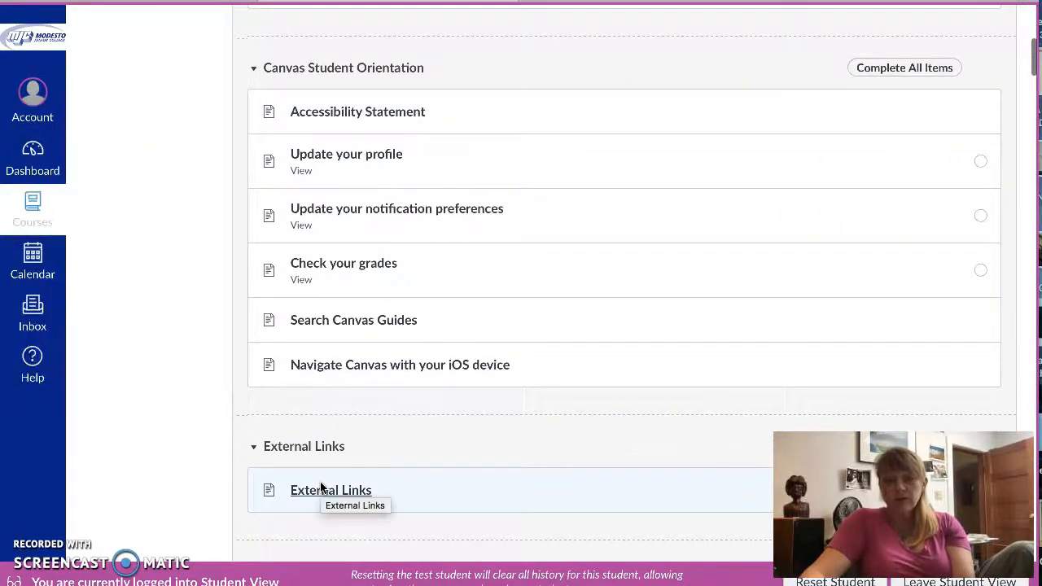
pyautogui.scroll(-3)
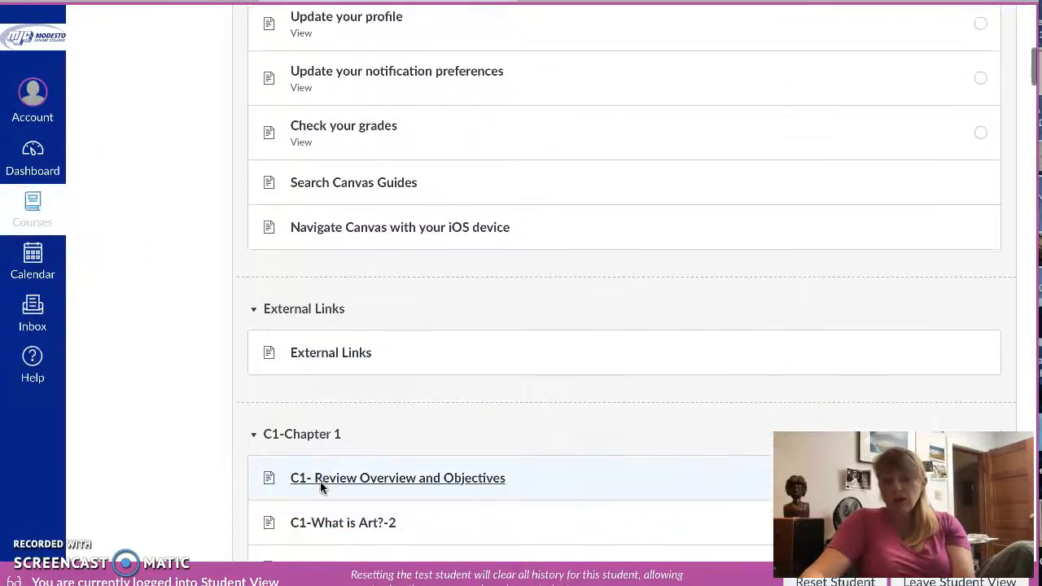
pyautogui.scroll(-3)
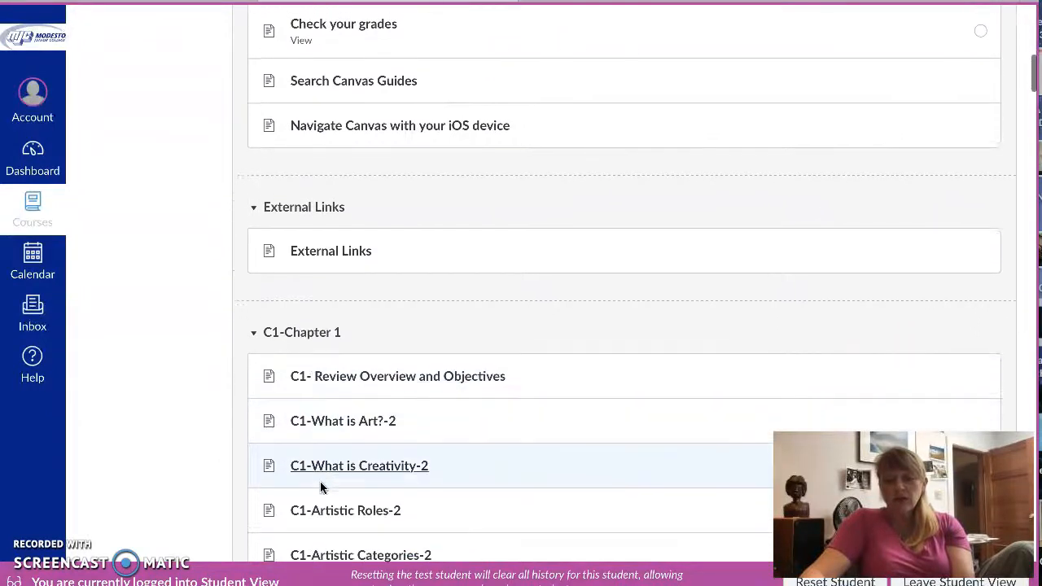
pyautogui.scroll(-3)
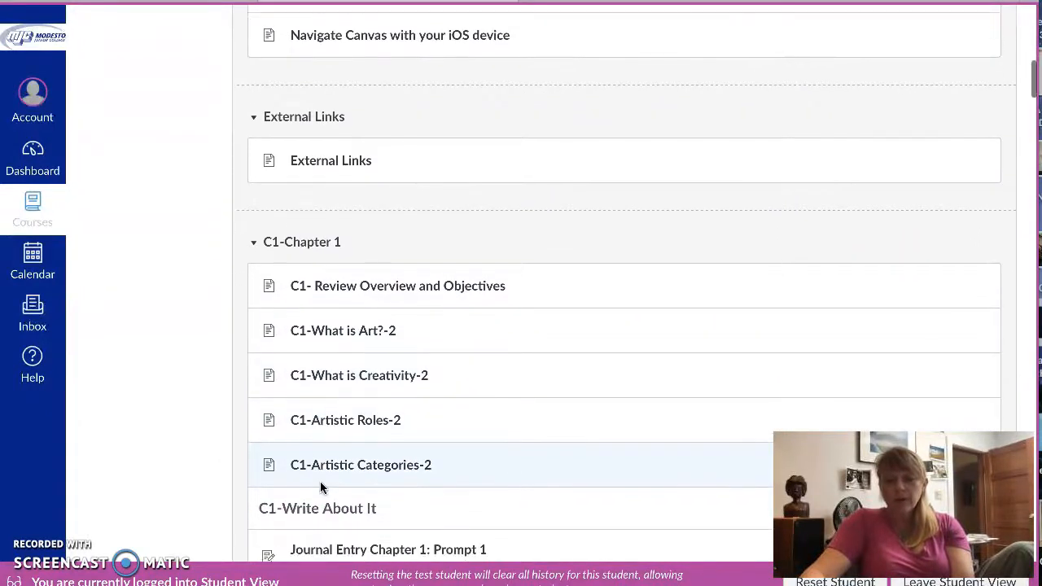
pyautogui.scroll(-3)
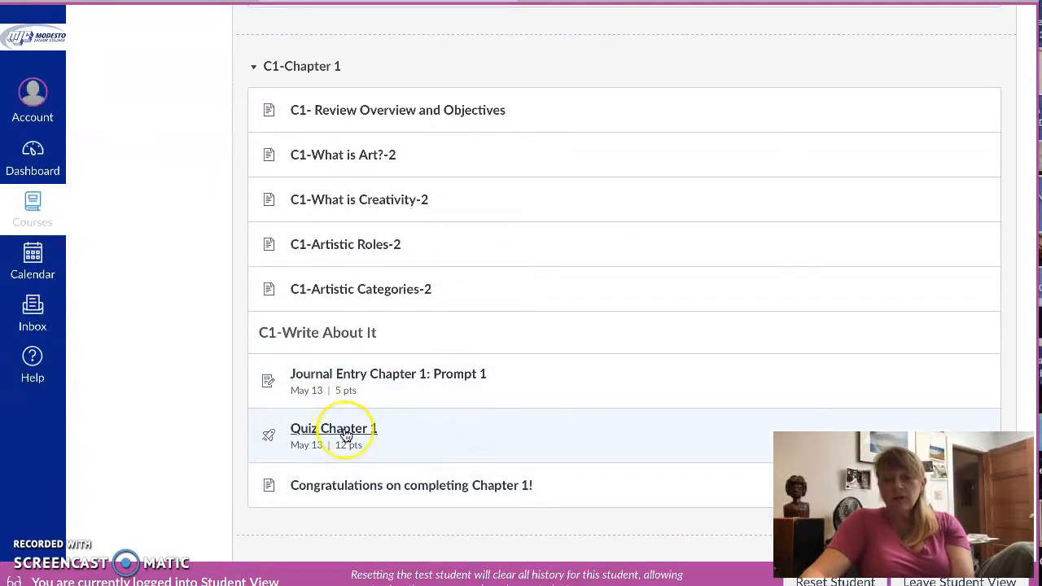
pyautogui.scroll(-3)
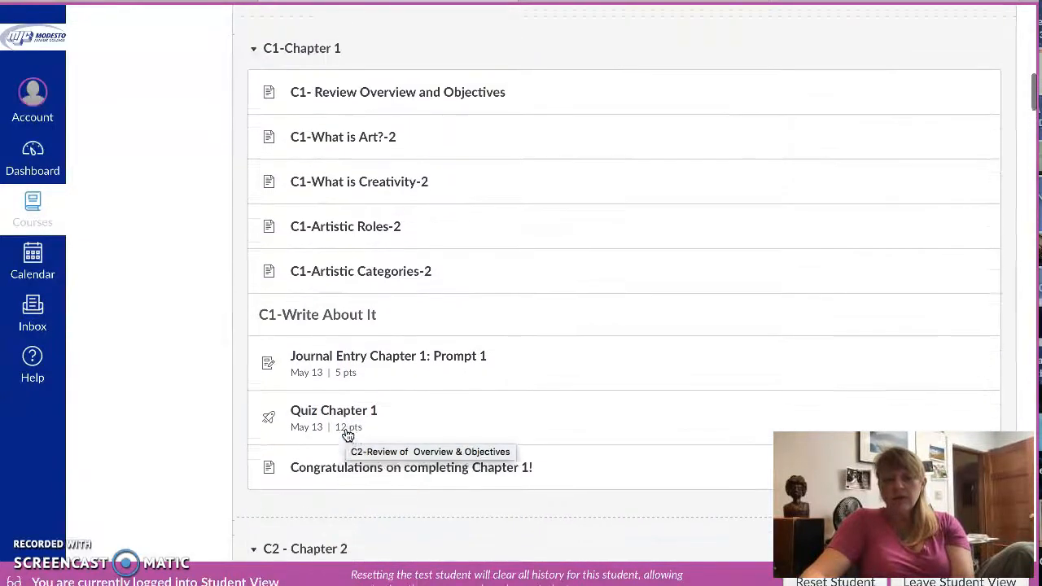
pyautogui.scroll(-3)
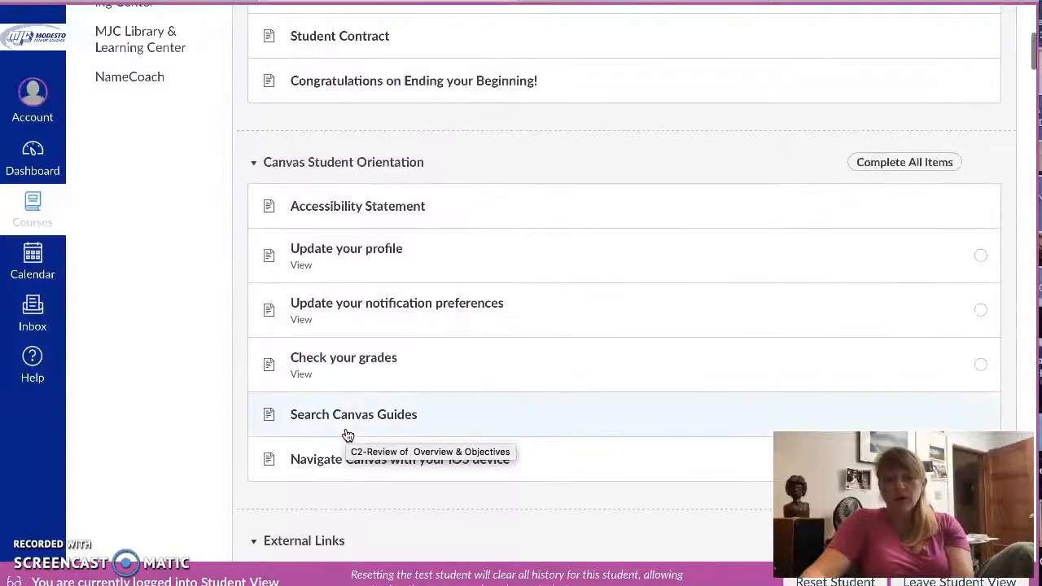
pyautogui.scroll(3)
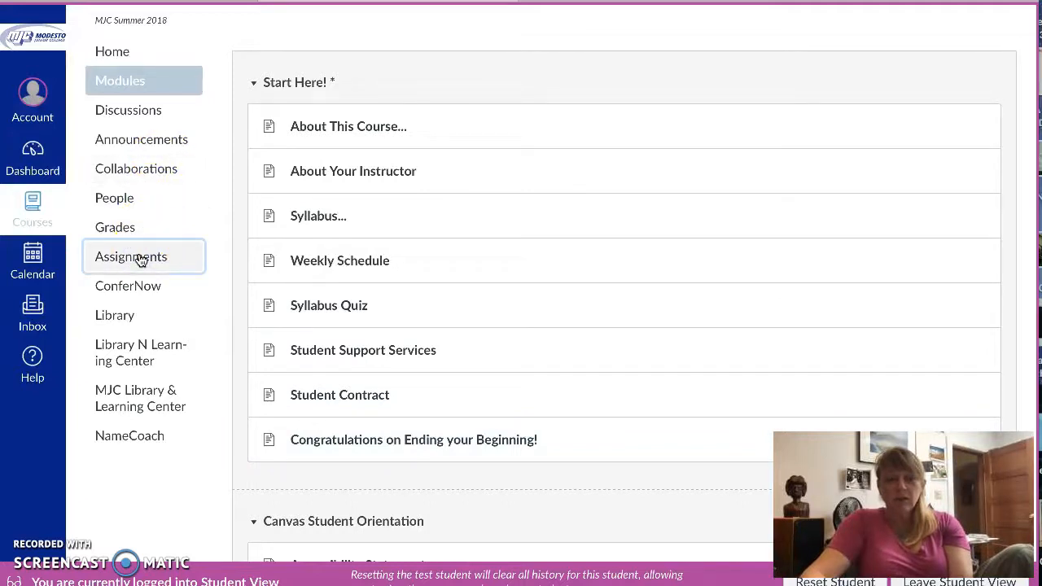
# View the MART-160 Upcoming Assignments list with availability dates, due dates and points
pyautogui.click(131, 257)
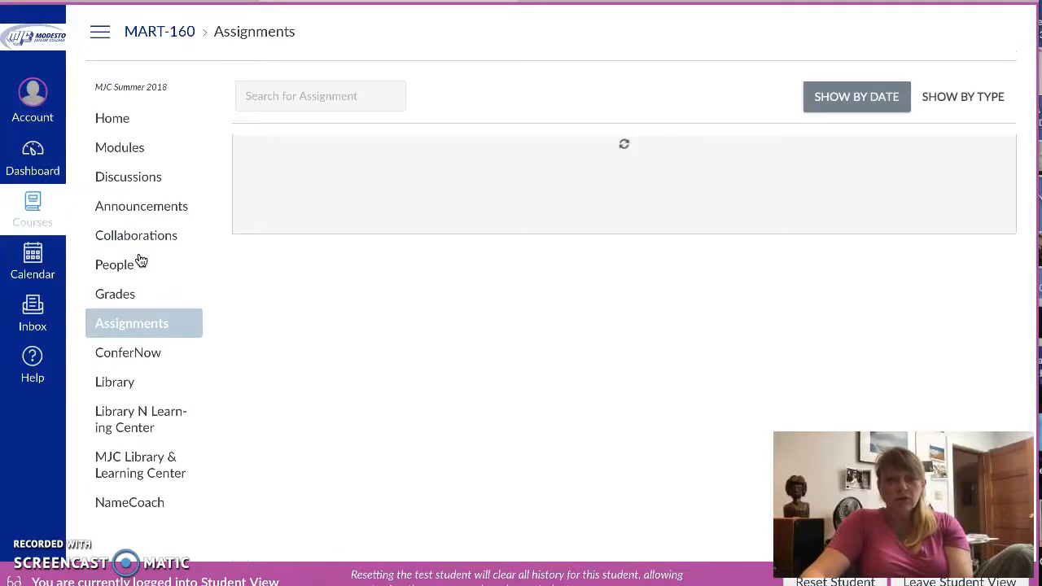
pyautogui.scroll(-3)
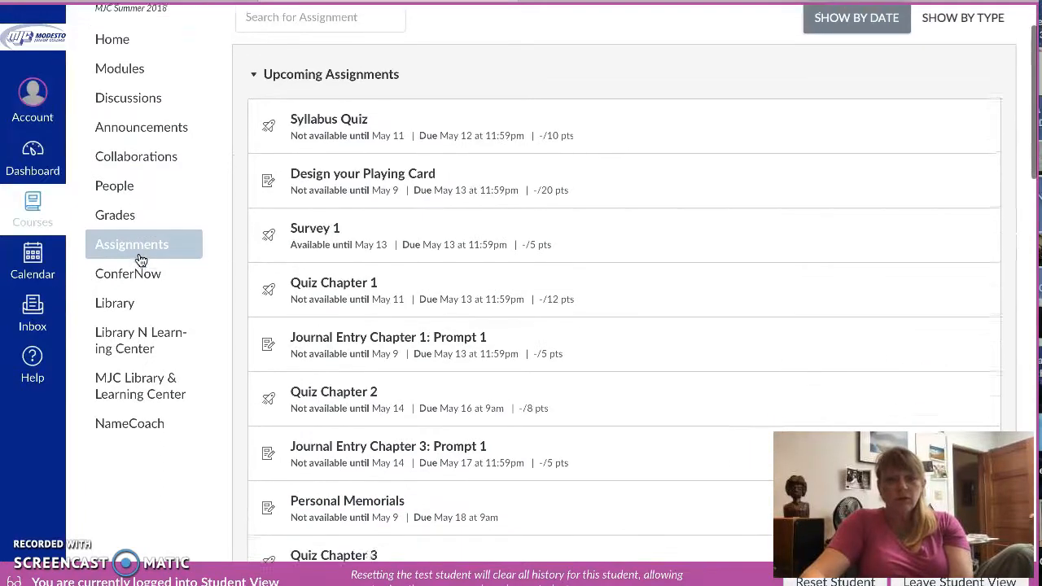
pyautogui.scroll(-3)
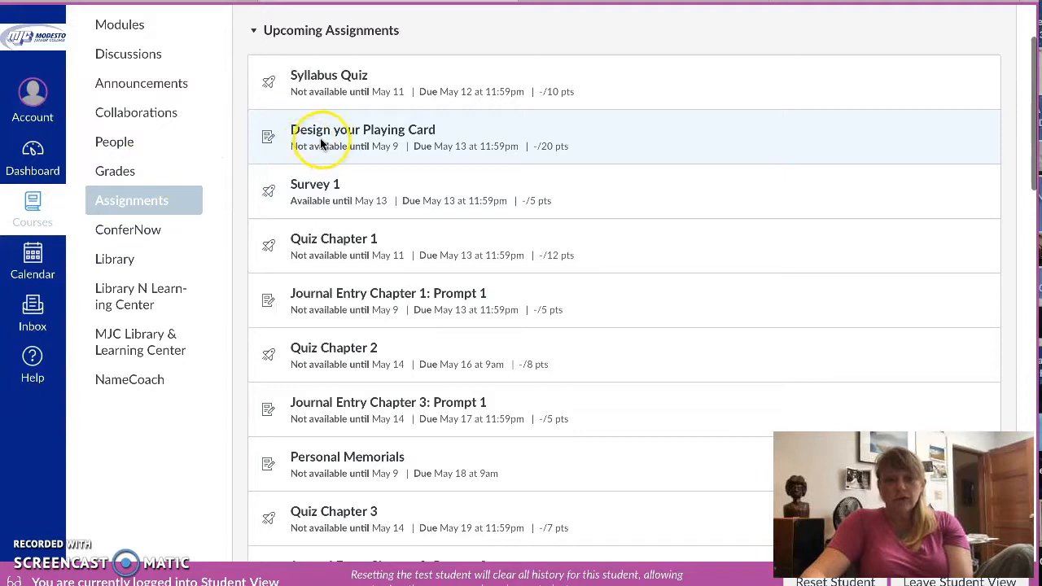
pyautogui.moveTo(339, 142)
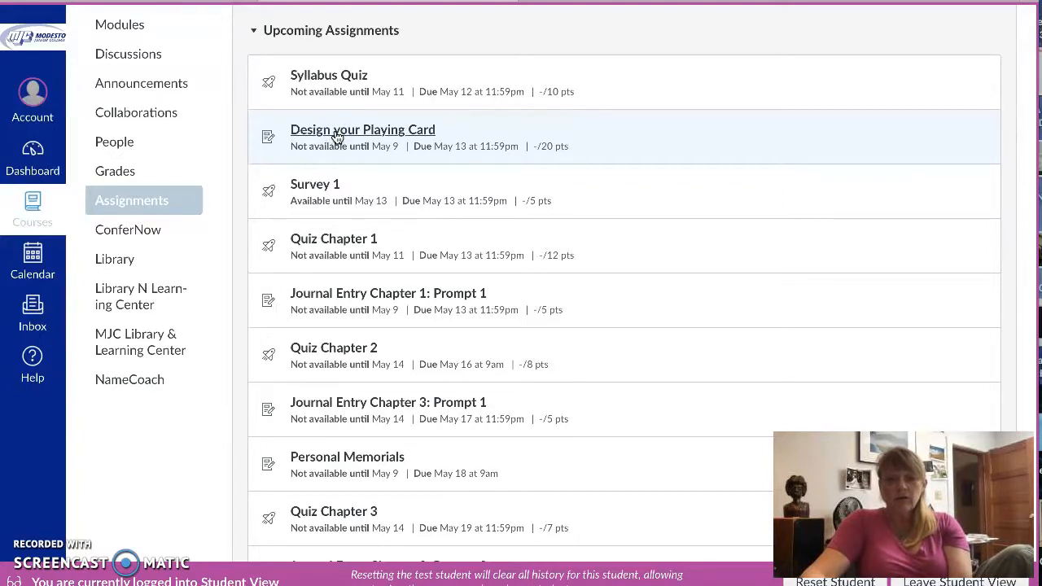
# Review the locked Design your Playing Card assignment and its 20-point rubric, then return to Modules
pyautogui.click(362, 131)
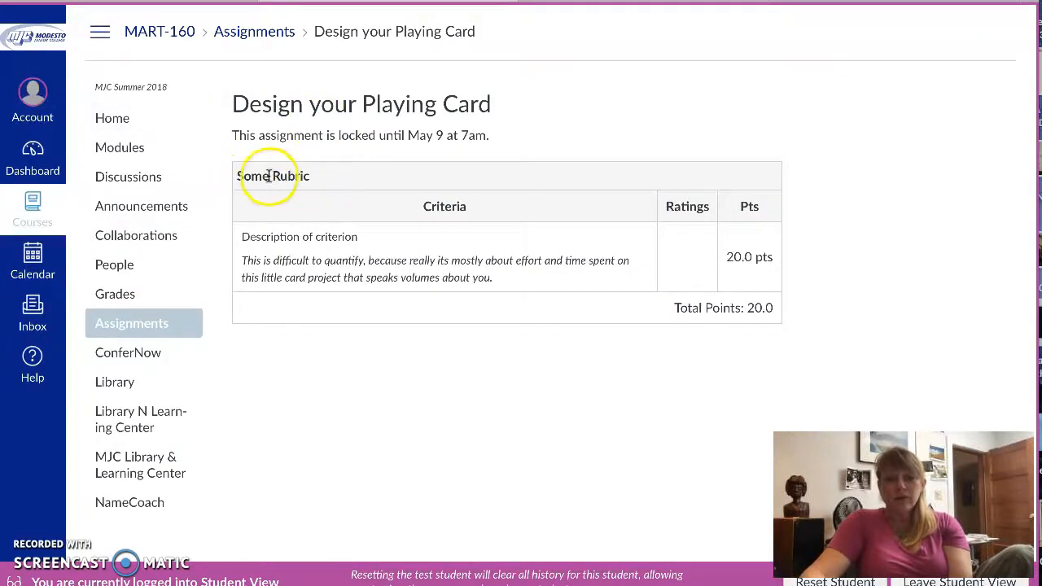
pyautogui.moveTo(332, 199)
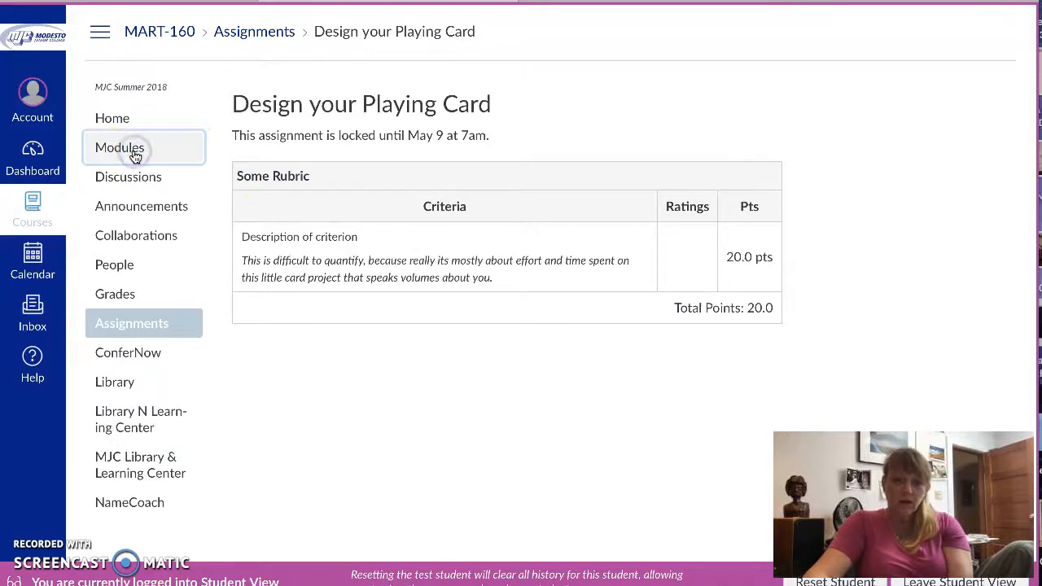
pyautogui.click(121, 147)
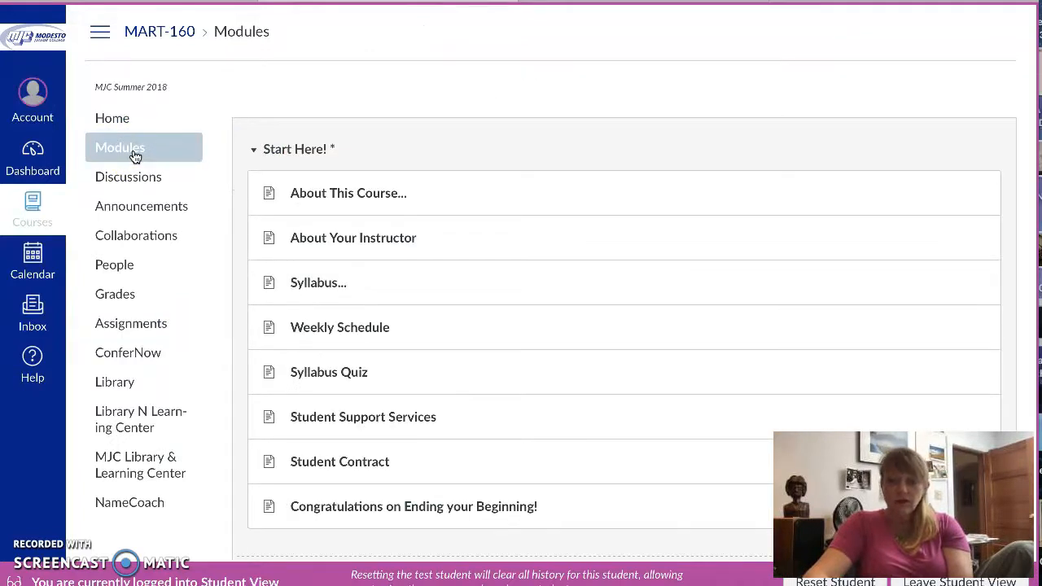